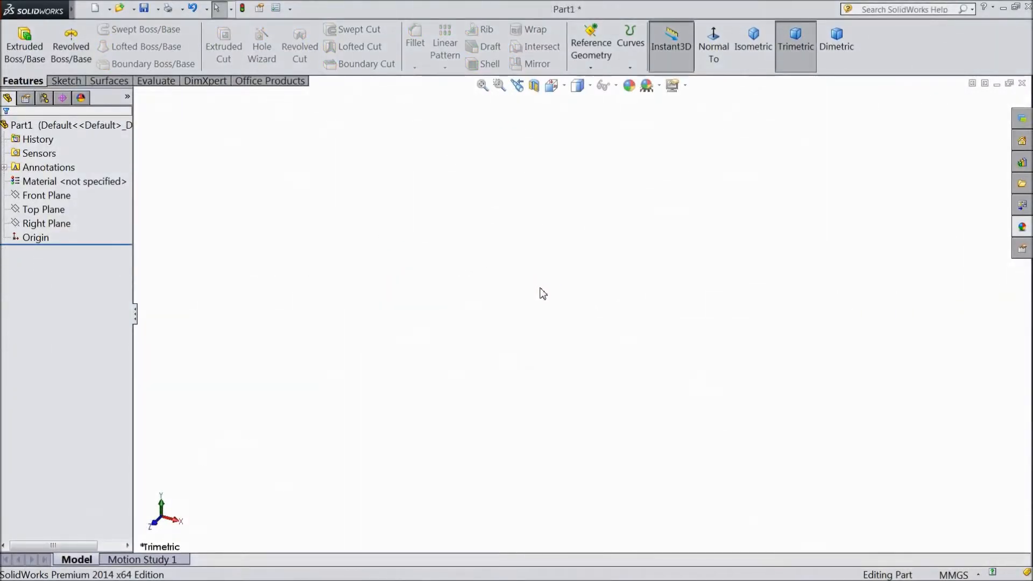
mouse_move(394, 295)
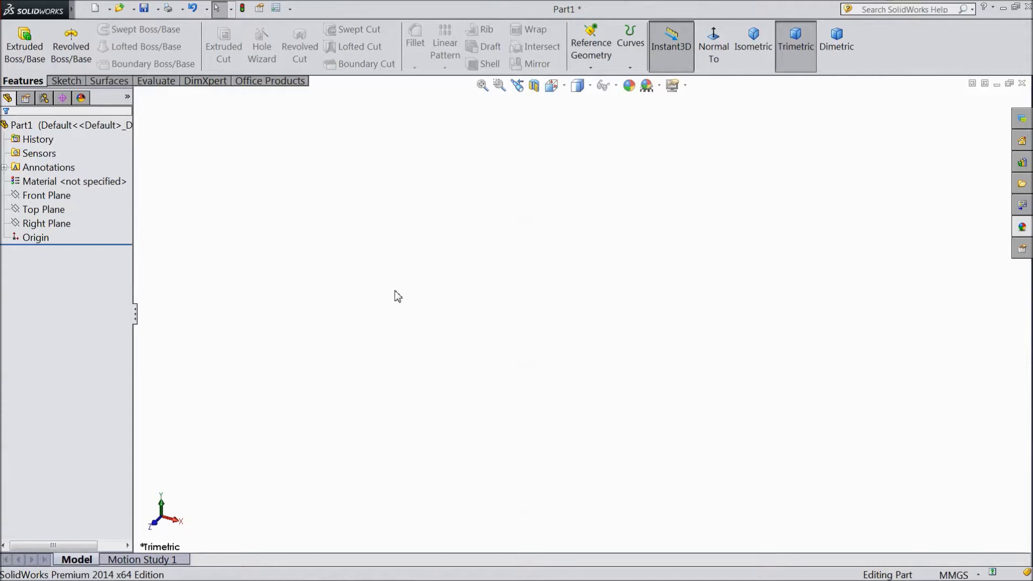
mouse_move(428, 305)
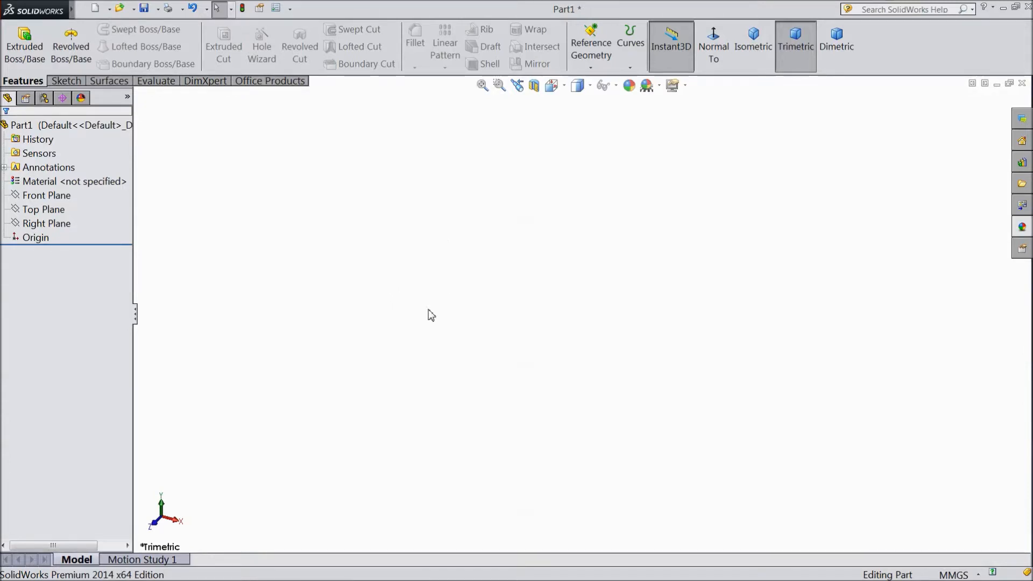
On the Top Plane, sketch a tall construction corner rectangle starting at the origin
left_click(44, 210)
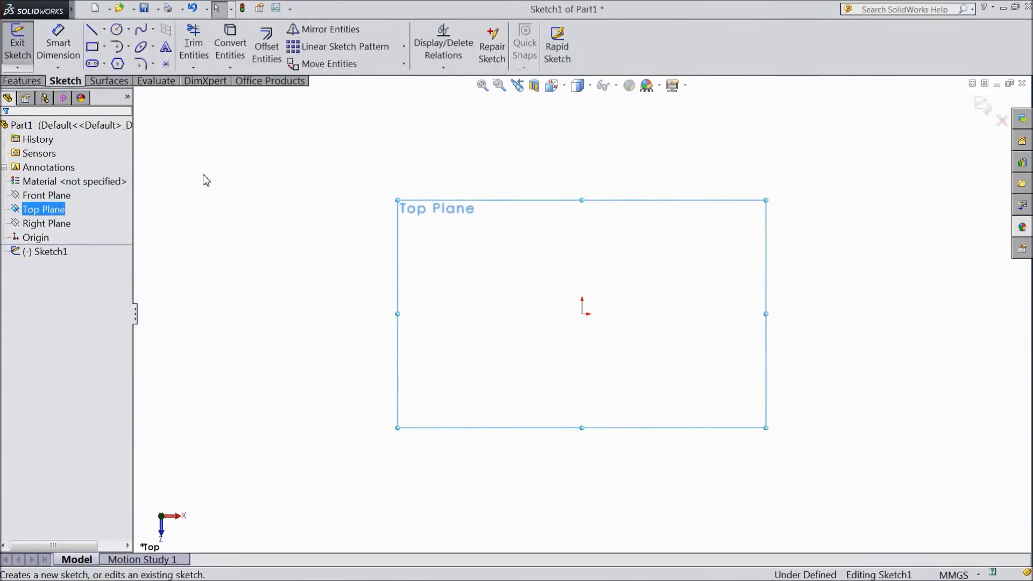
left_click(104, 46)
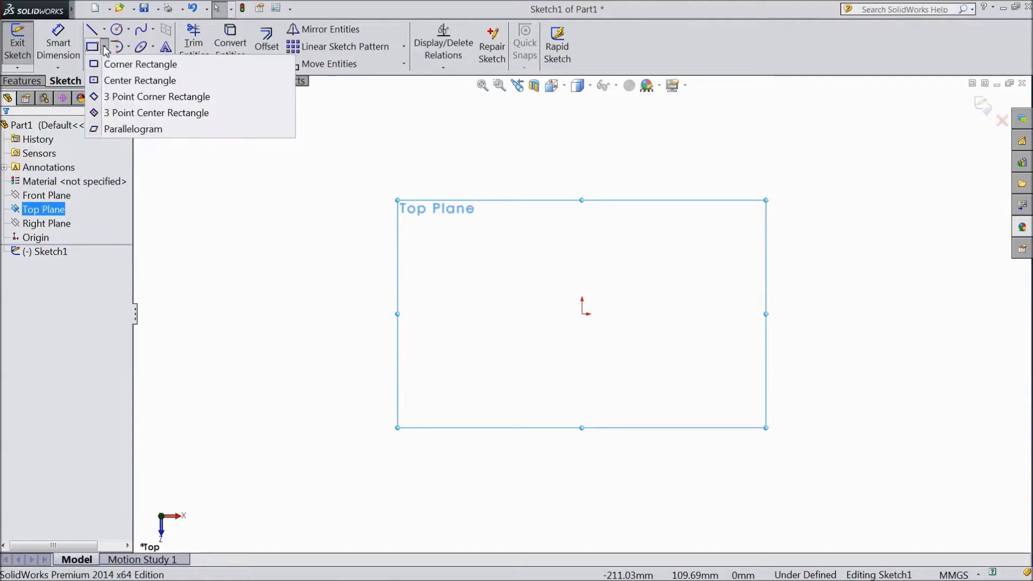
left_click(140, 64)
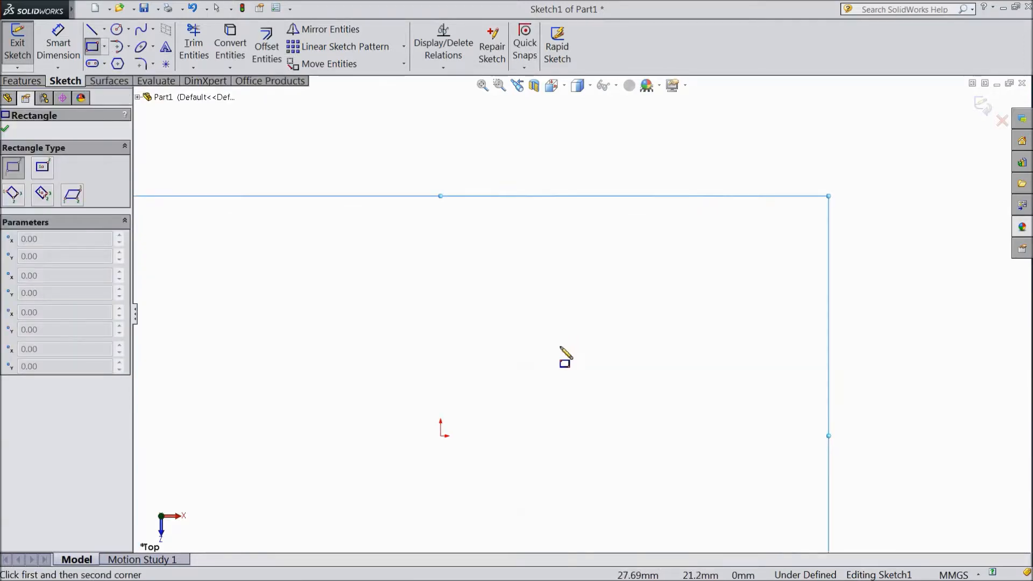
left_click_drag(441, 434, 496, 282)
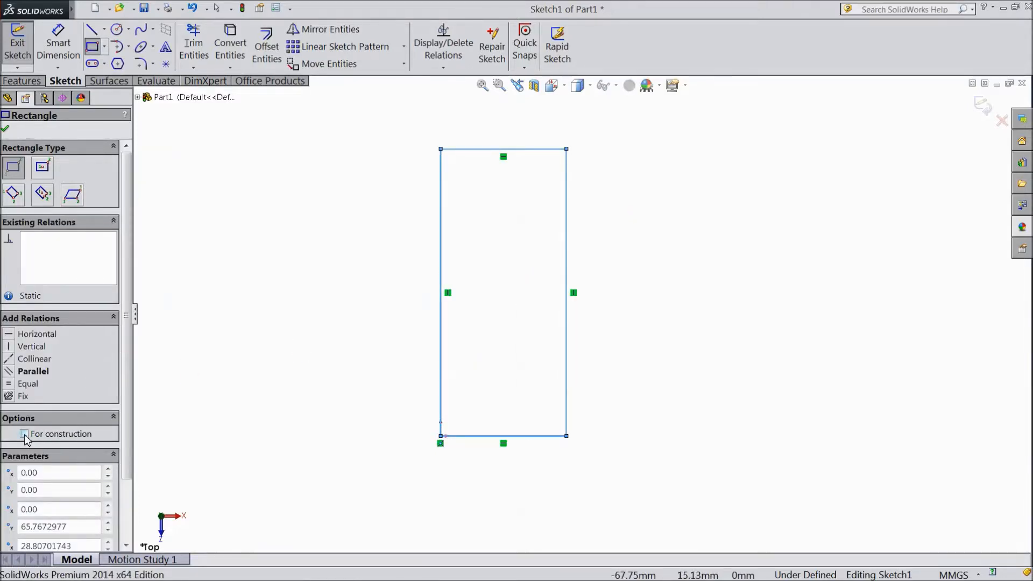
left_click(24, 433)
type("37")
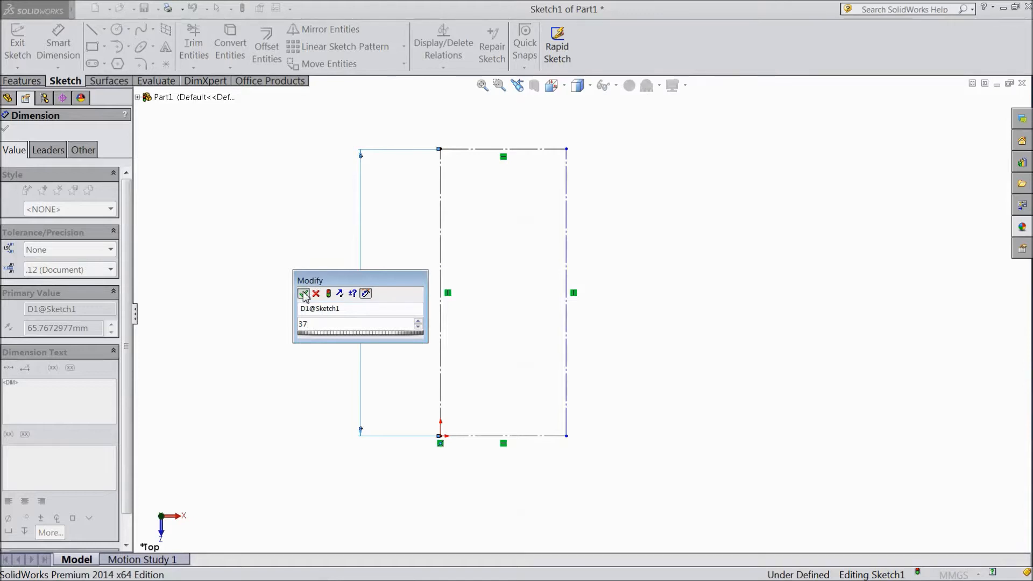
Dimension the construction rectangle 37 tall and 12.50 wide
left_click(303, 294)
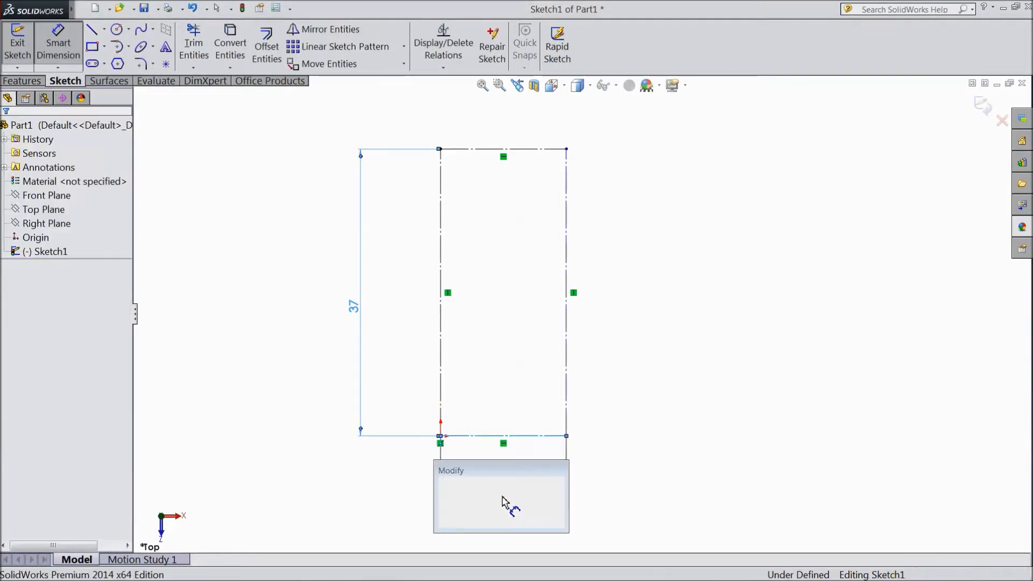
type("12.5")
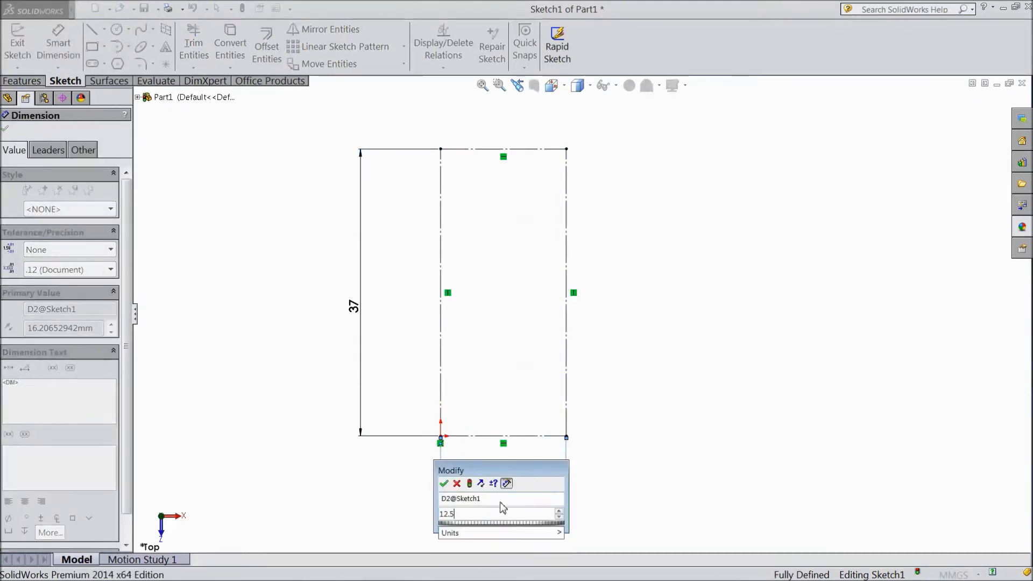
left_click(443, 483)
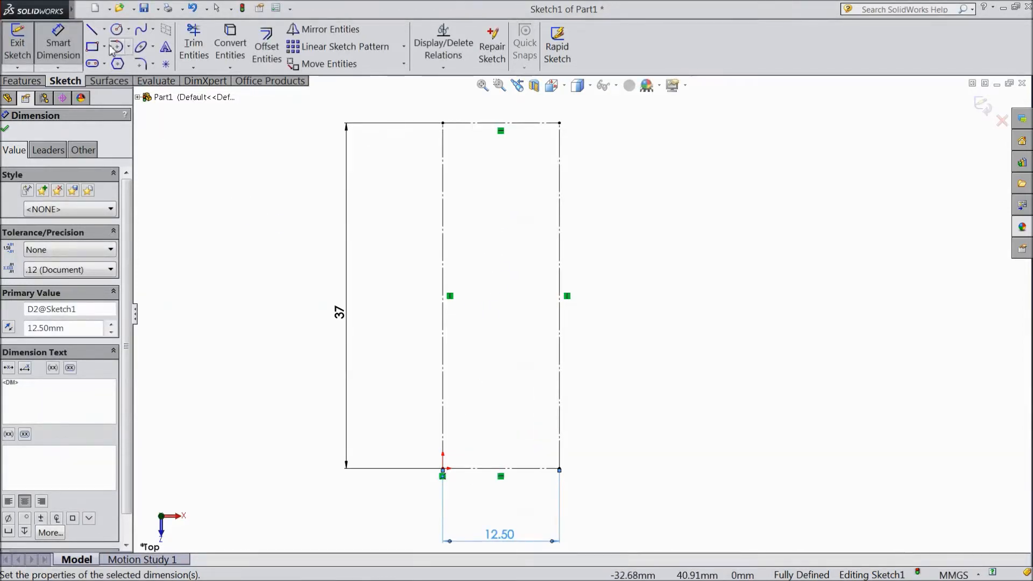
Draw the closed hook profile of slanted lines and a rounded arc inside the rectangle
left_click(93, 29)
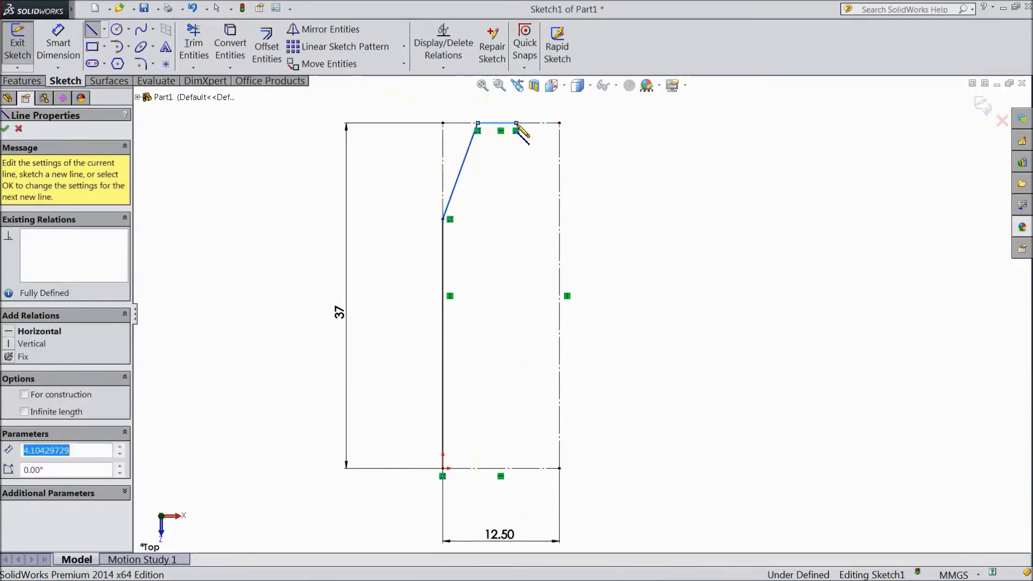
left_click_drag(516, 123, 550, 208)
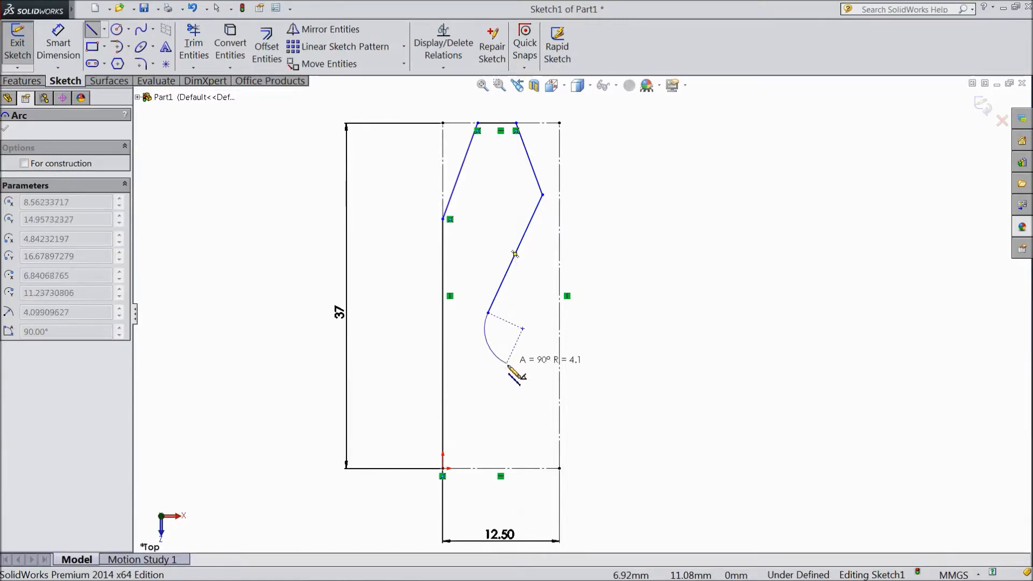
left_click(516, 361)
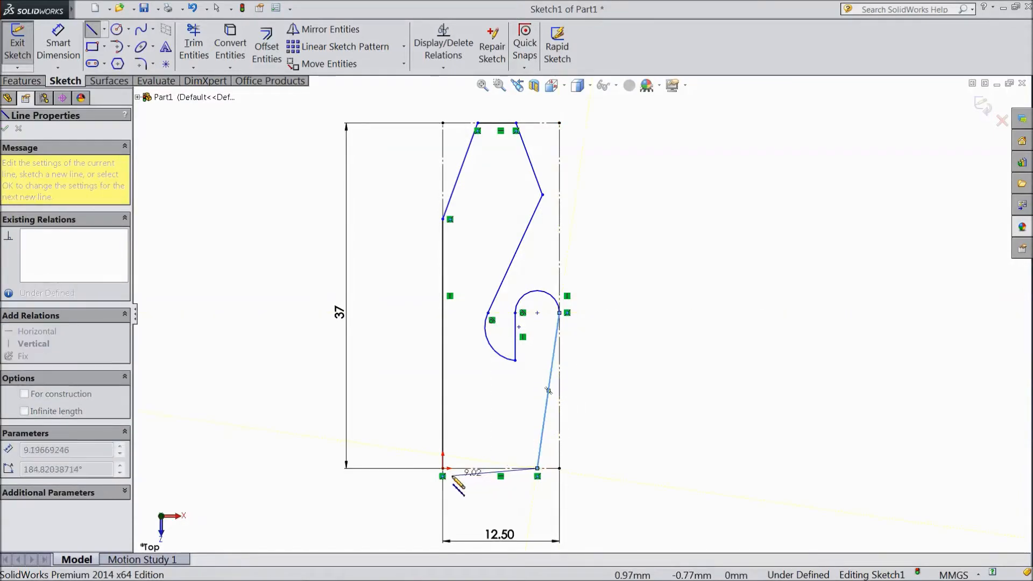
left_click(489, 468)
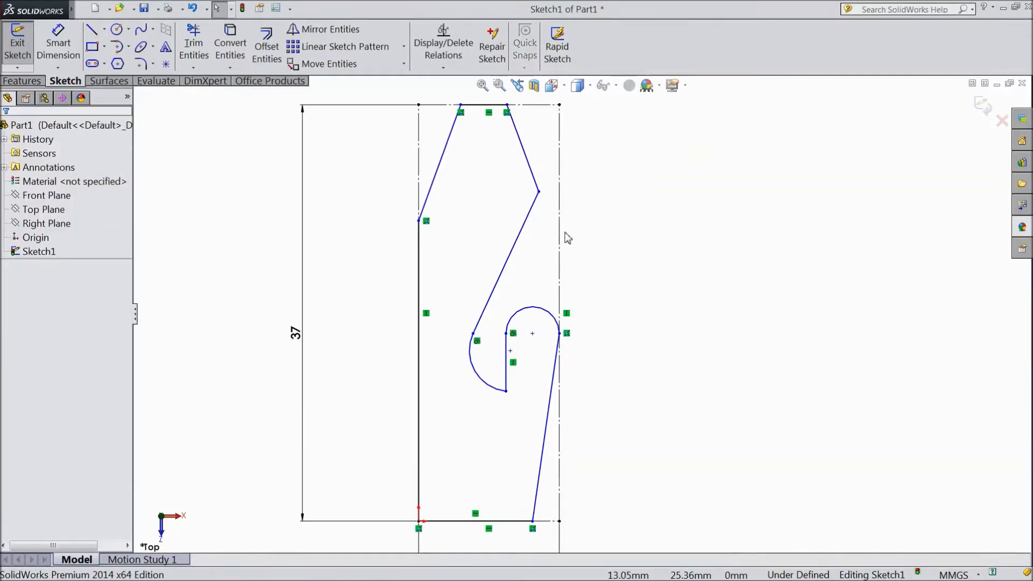
mouse_move(58, 47)
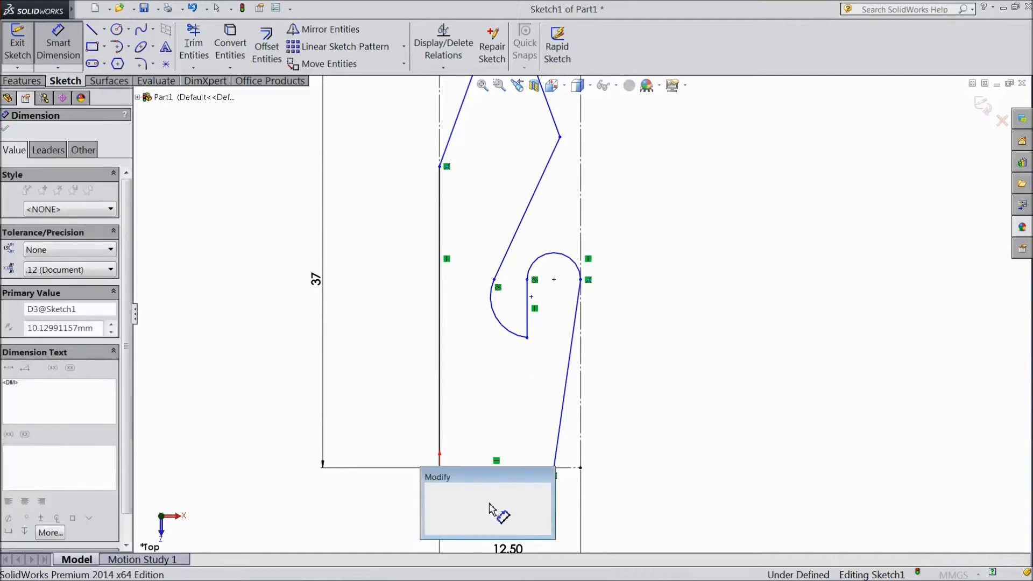
Dimension the profile's bottom edge 10, top offset 4, and a 7.50 height
type("10")
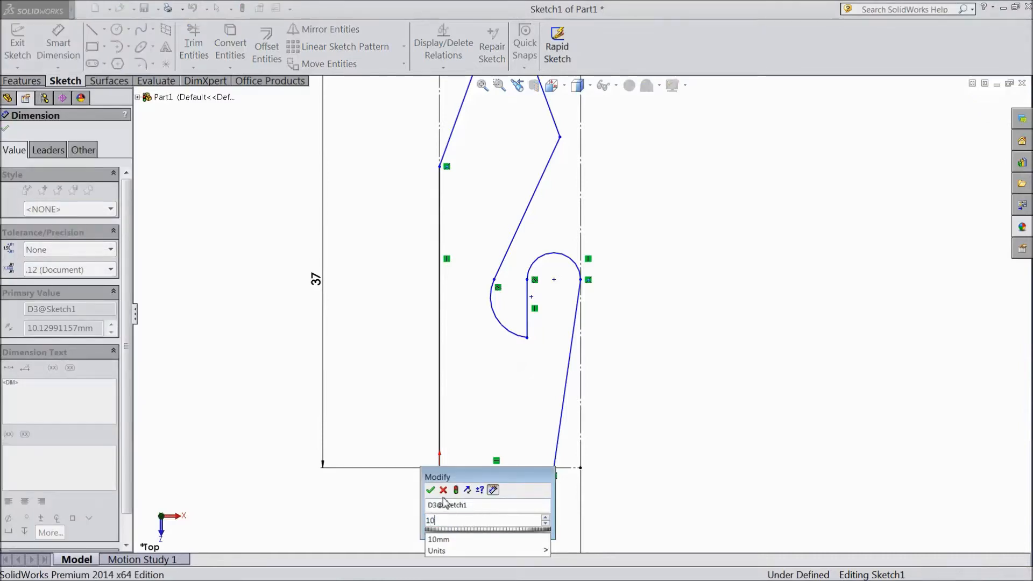
left_click(431, 490)
type("4")
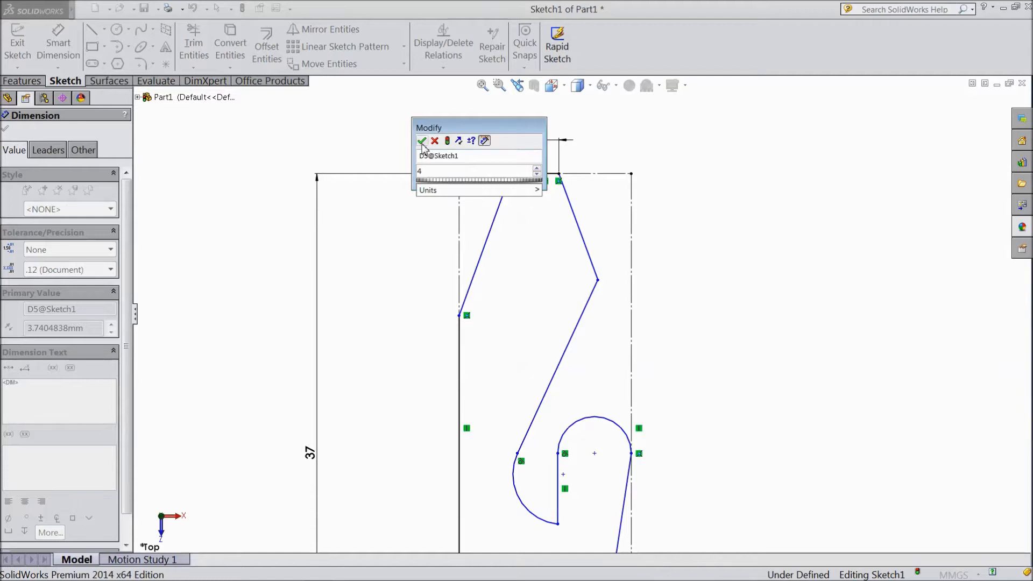
left_click(423, 141)
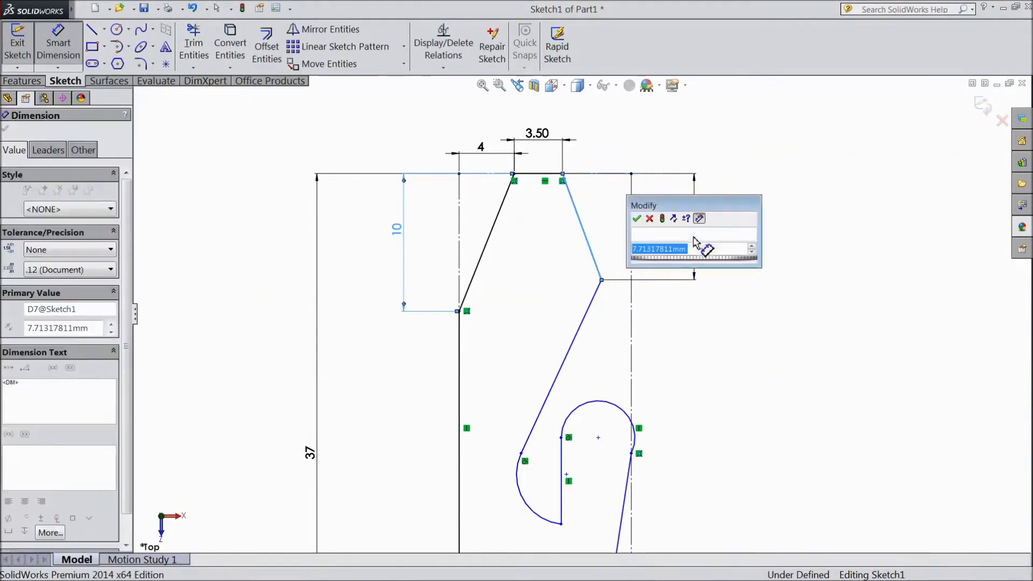
type("7.5")
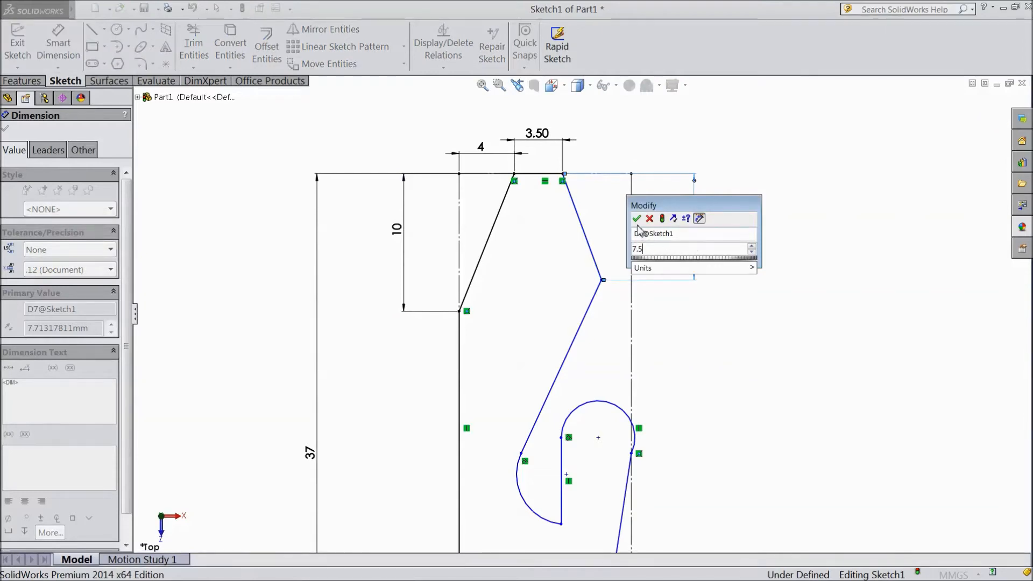
left_click(636, 218)
type("9.5")
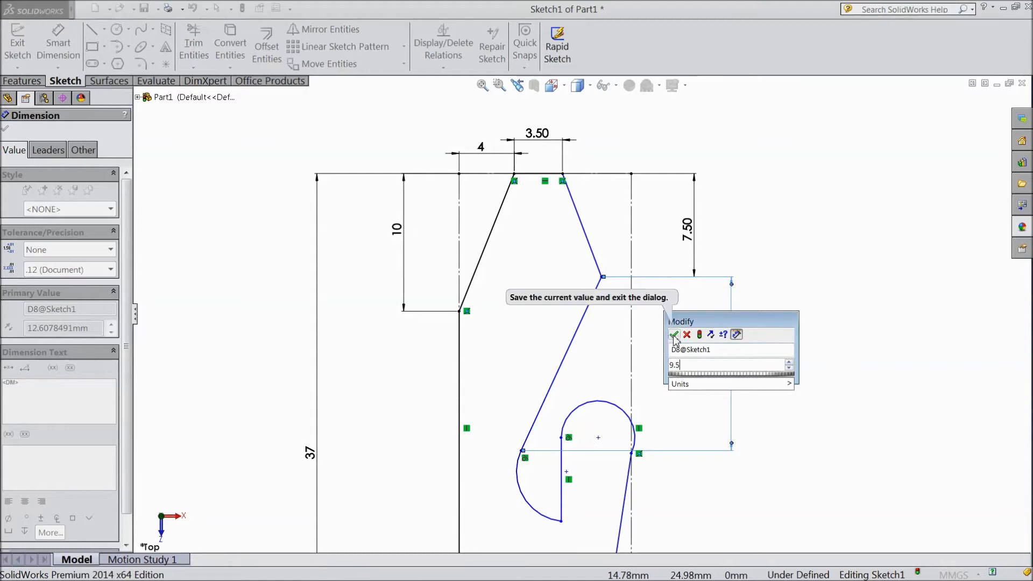
Add a 9.50 height and a 22.75 dimension to the hook arc's centre
left_click(674, 334)
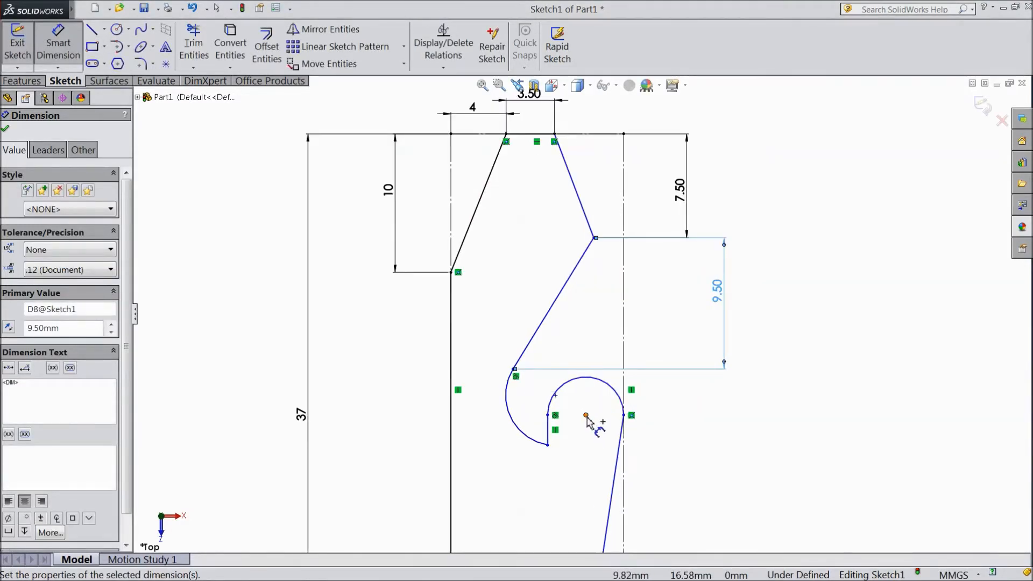
left_click(586, 415)
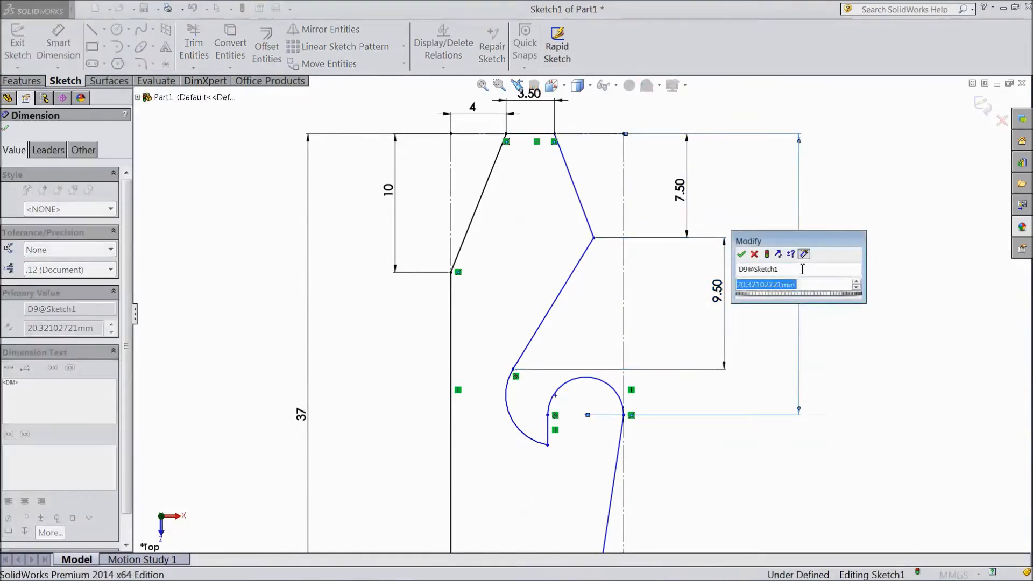
type("22.75")
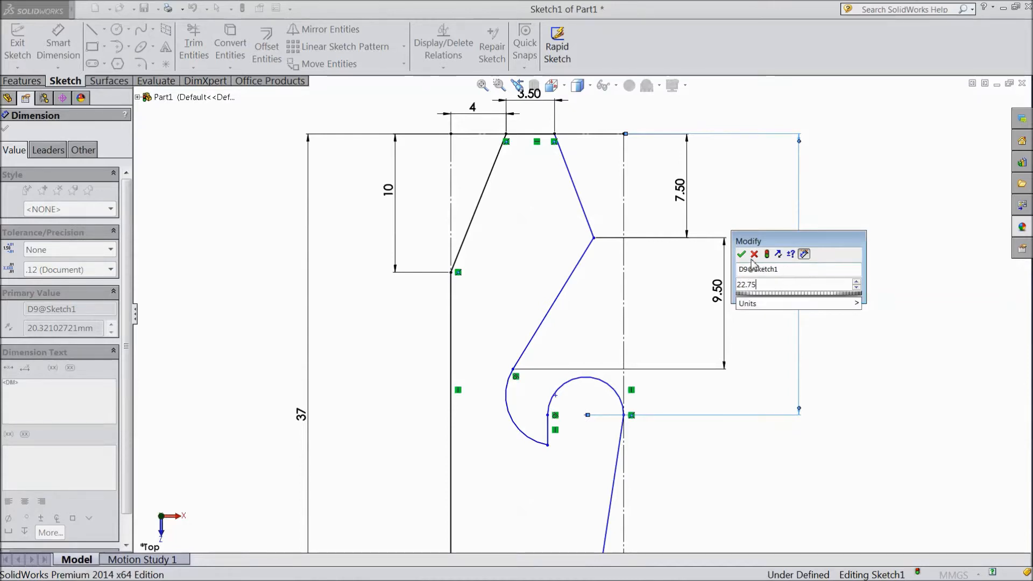
left_click(740, 255)
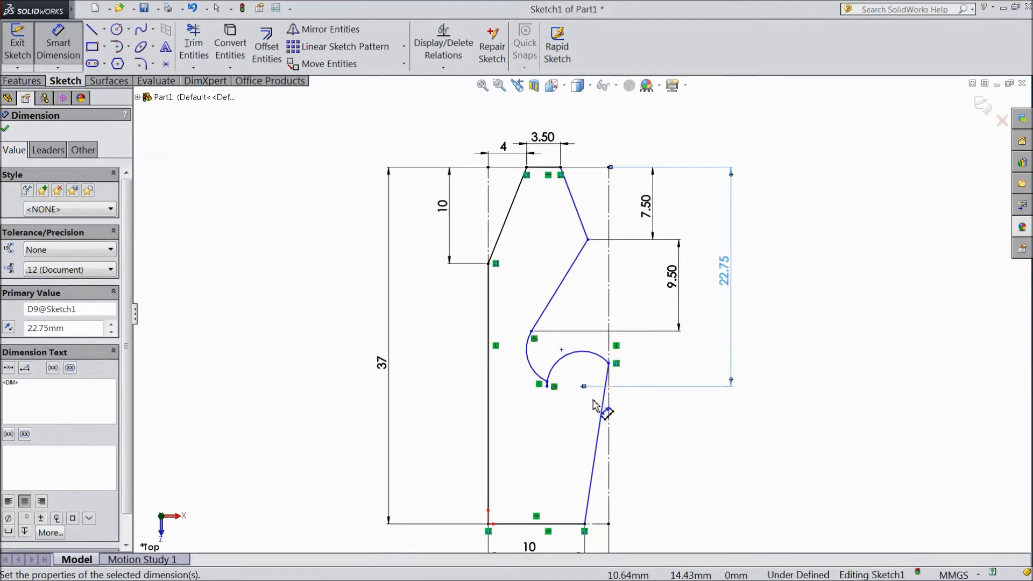
scroll("up", 3)
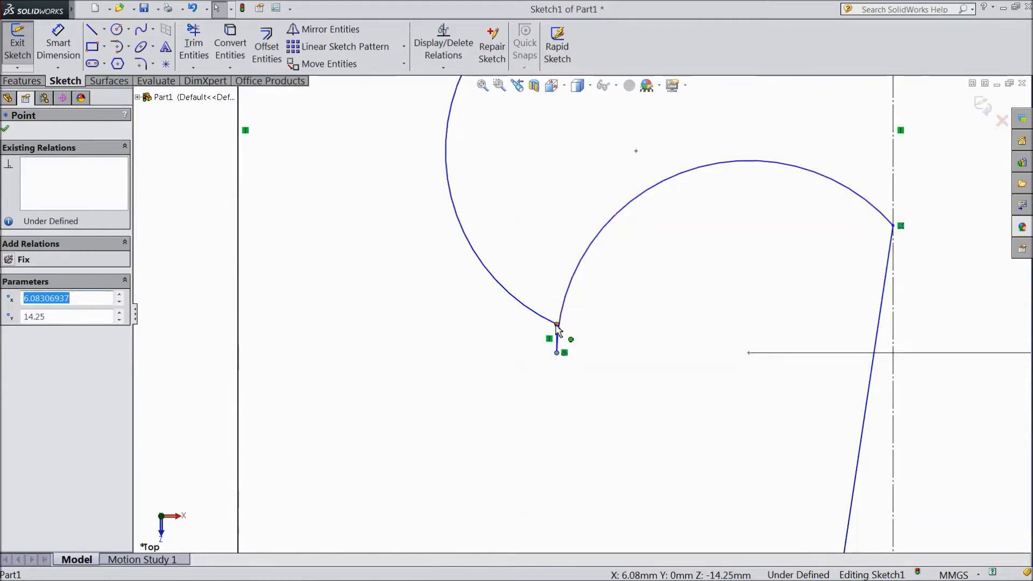
Drag the point where the hook's arcs meet to a new position
left_click_drag(556, 328, 570, 392)
type("35")
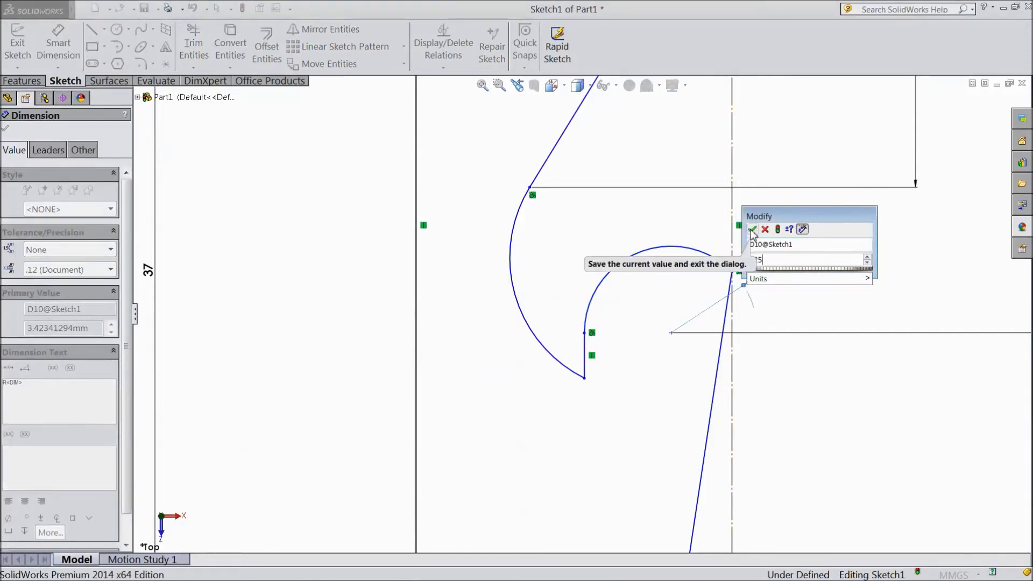
Dimension the hook arcs R1.25 and R5.26, plus horizontal distances 9.25 and 9
left_click(752, 229)
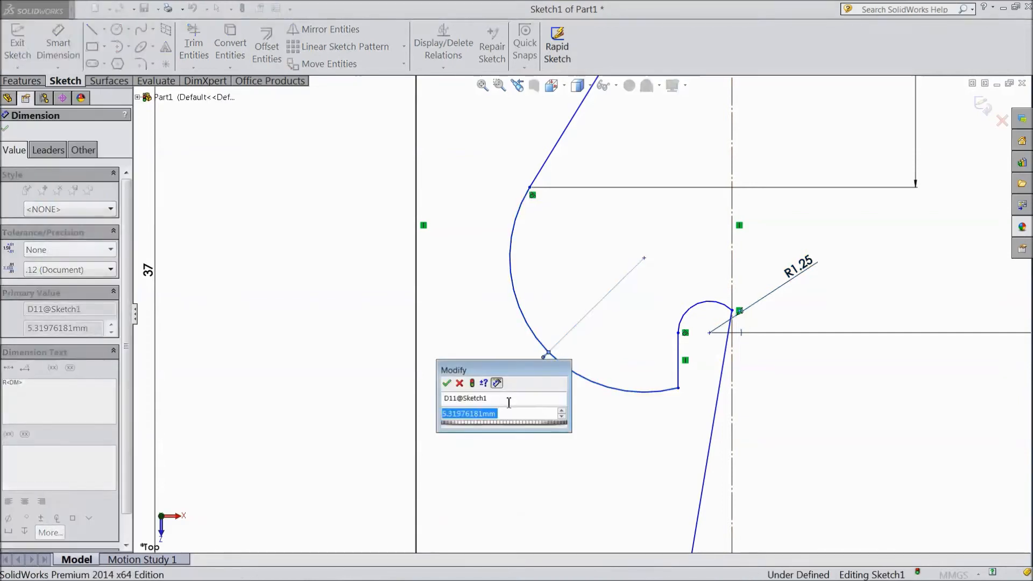
type("5.26")
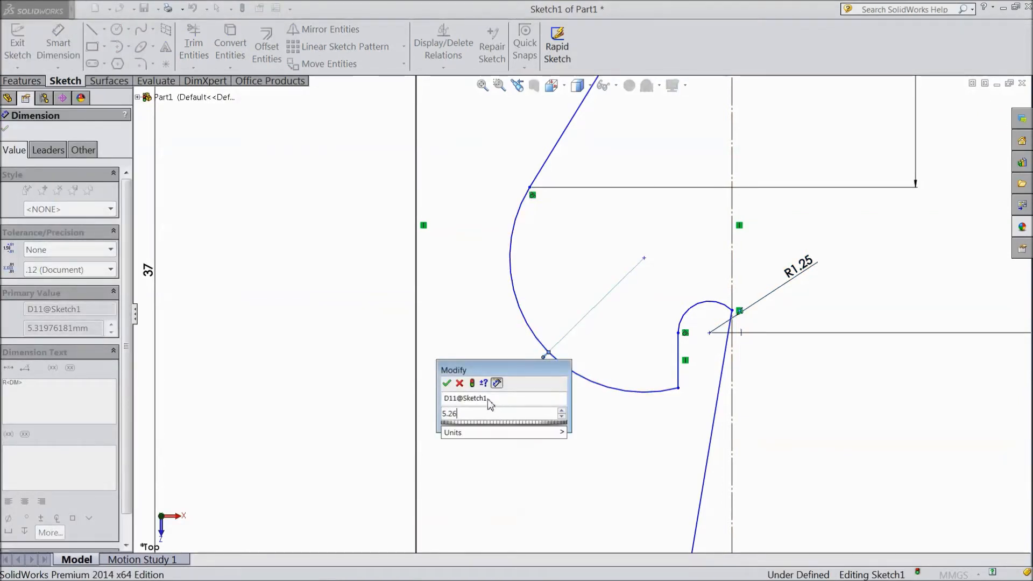
left_click(447, 384)
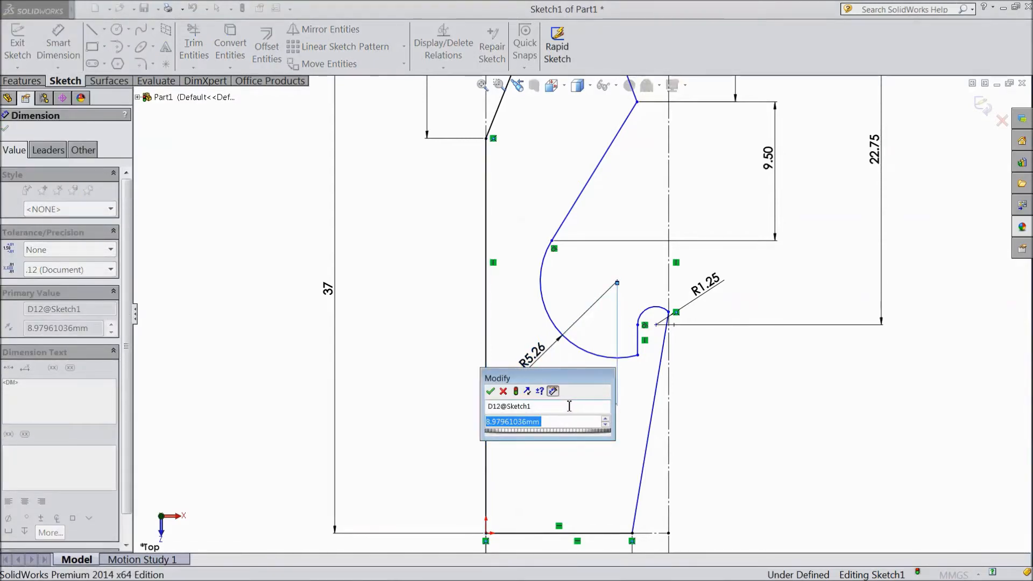
type("9.25")
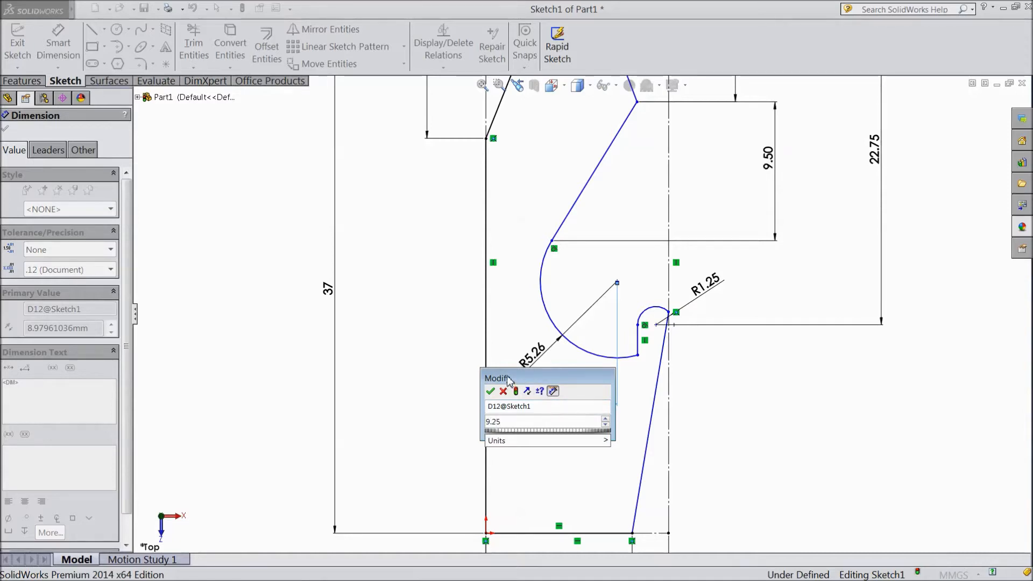
left_click(491, 391)
type("9")
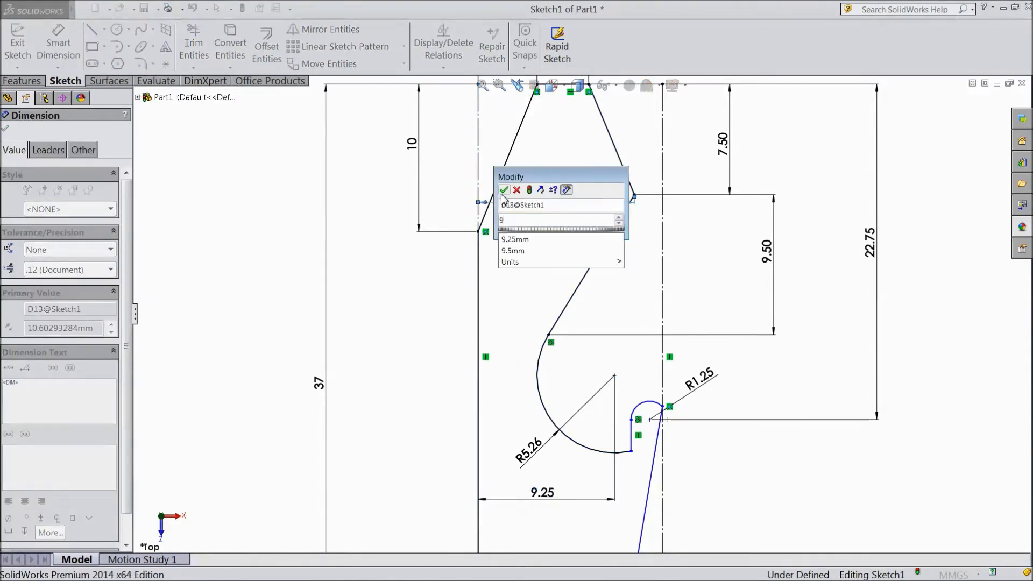
left_click(505, 190)
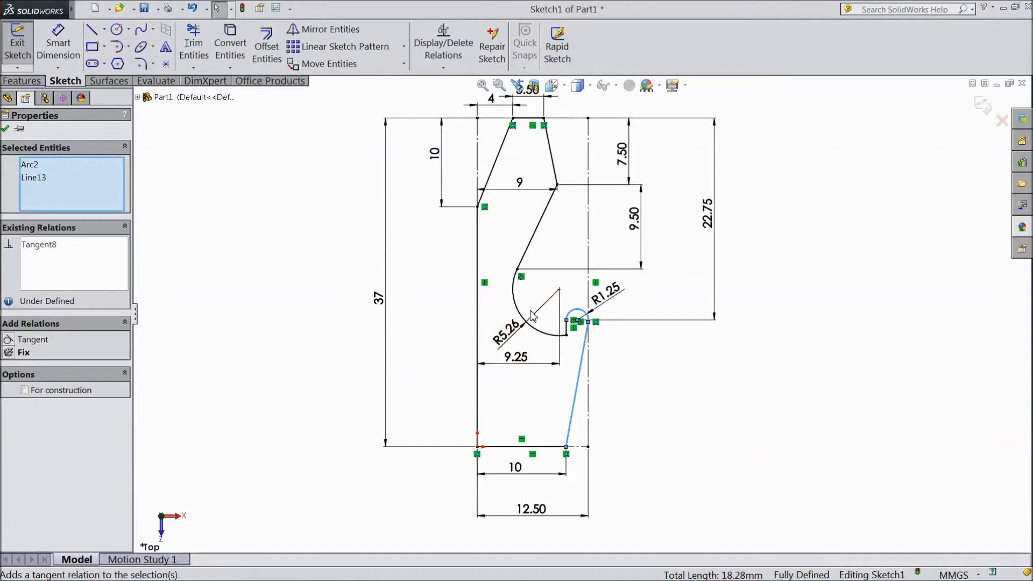
mouse_move(490, 134)
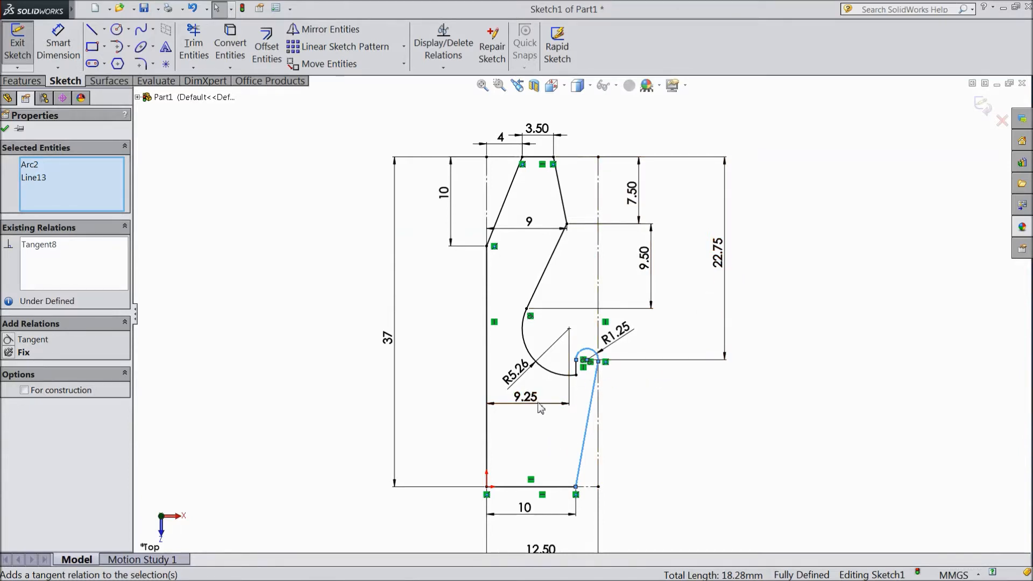
mouse_move(578, 318)
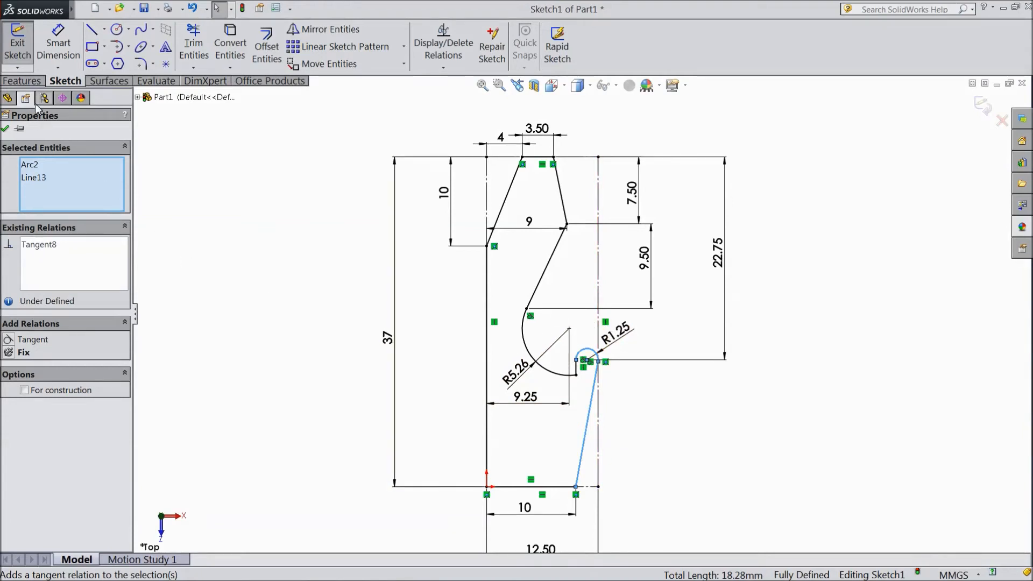
Extrude the hook sketch 1.60 mm blind into a solid plate
left_click(24, 43)
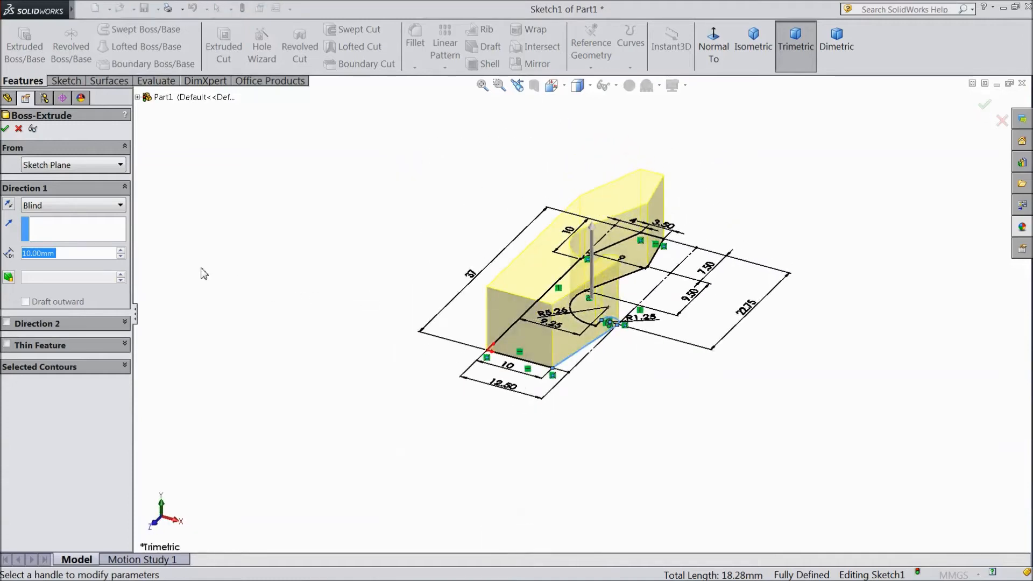
type("1.60mm")
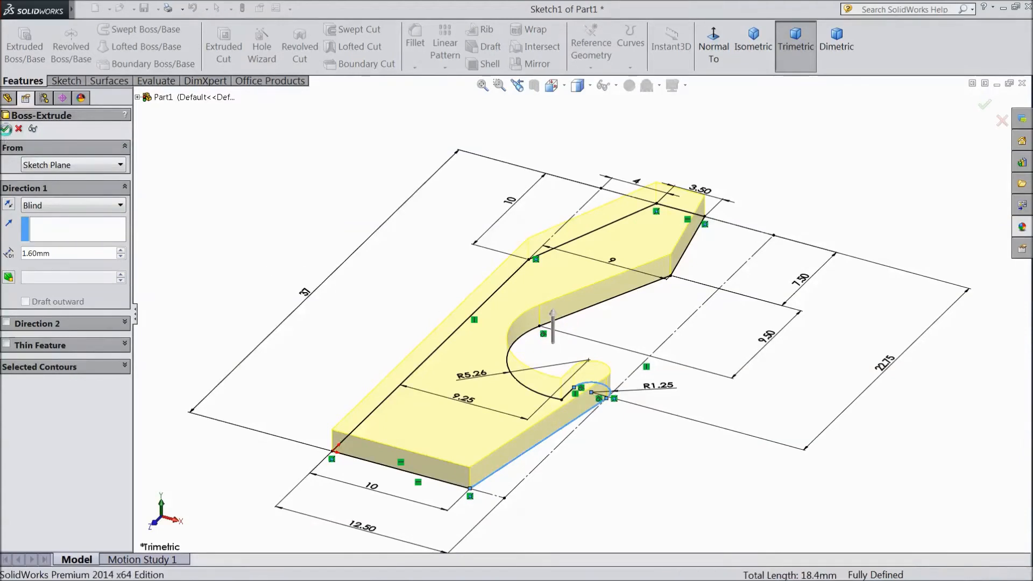
left_click(7, 129)
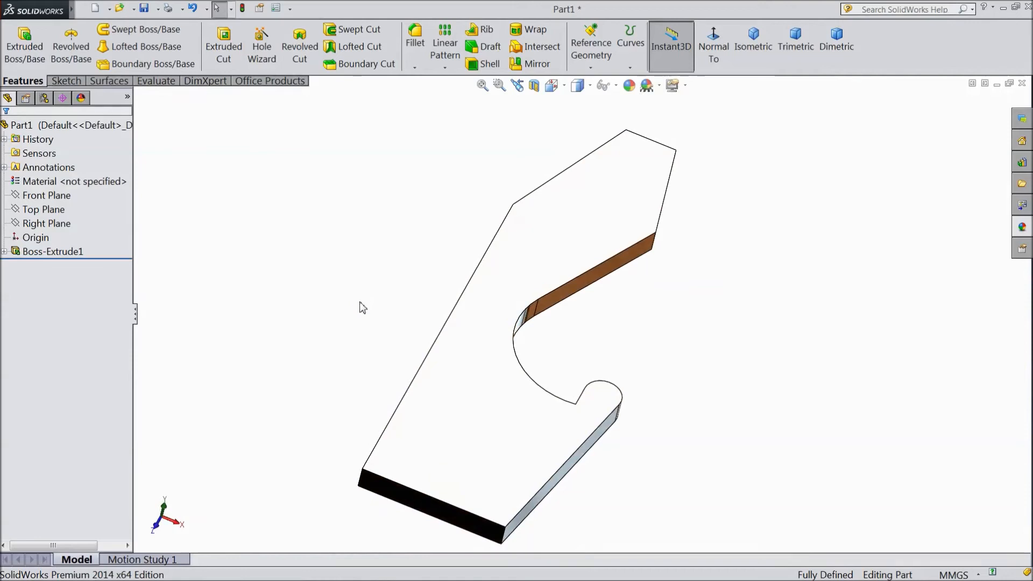
Round the plate's lower corner edge with a radius 3 fillet
left_click(415, 36)
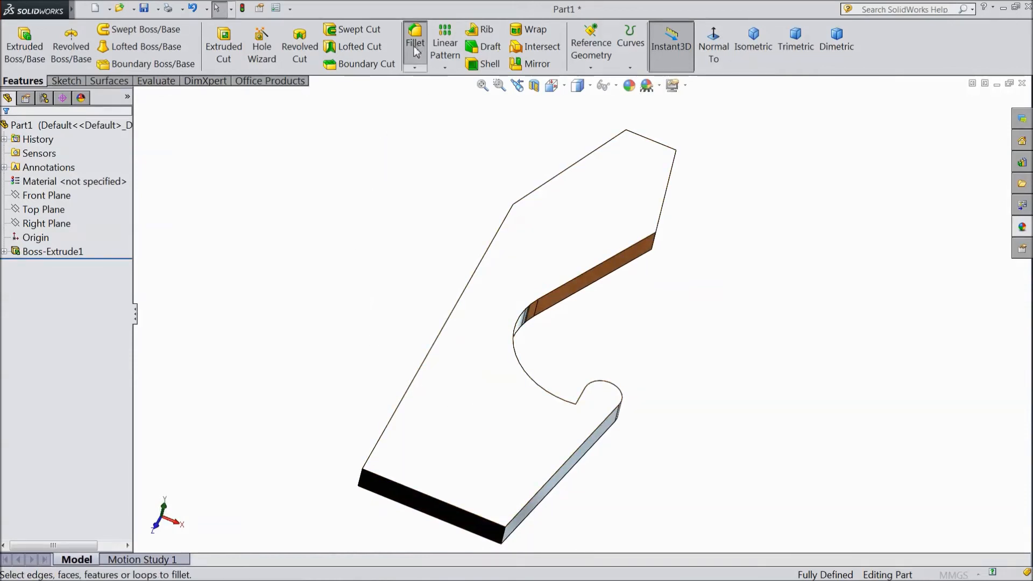
left_click(414, 39)
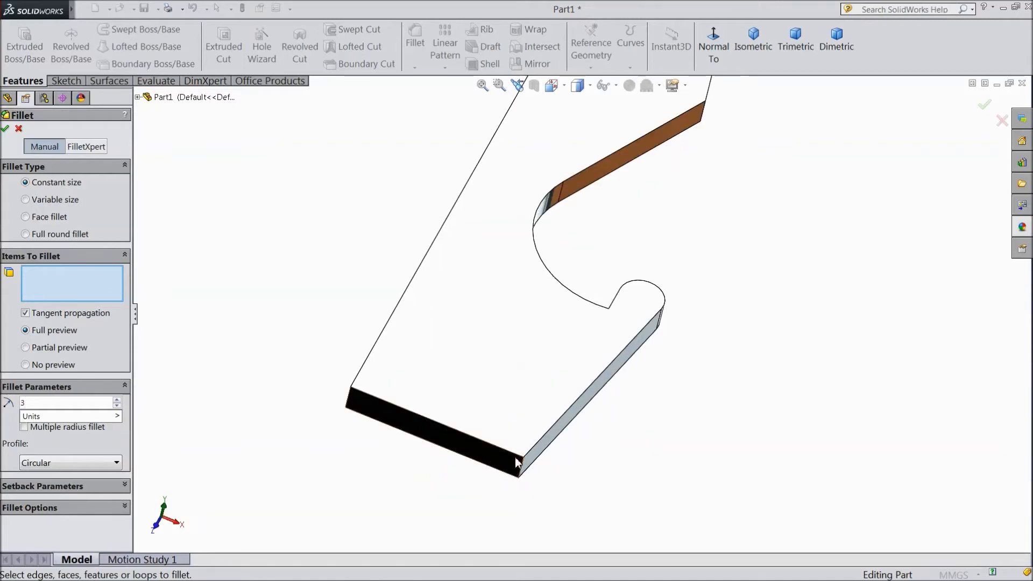
left_click(519, 463)
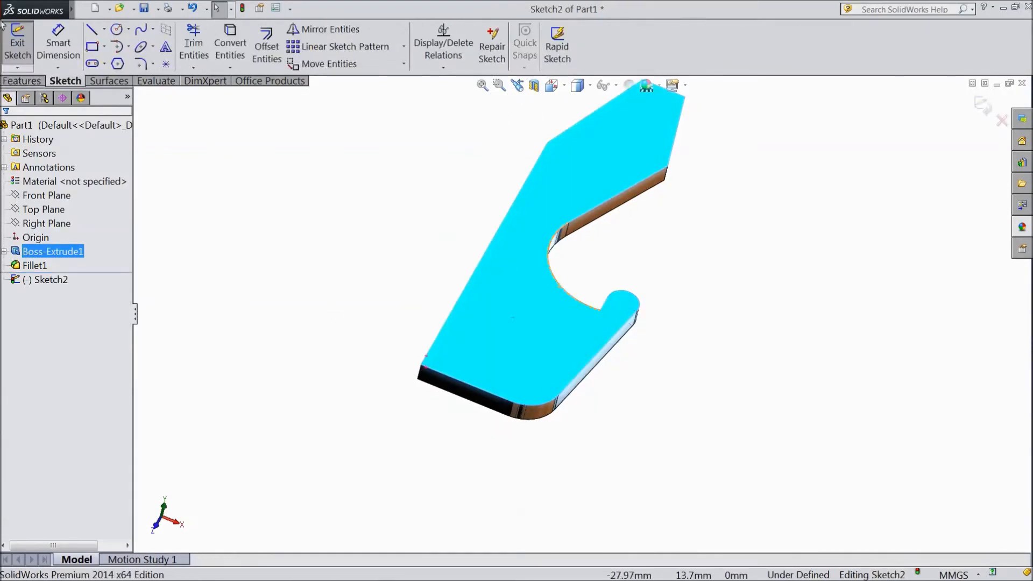
Facing the top face, sketch a 3.50 by 8 rectangle at the plate's lower-left corner
left_click(22, 80)
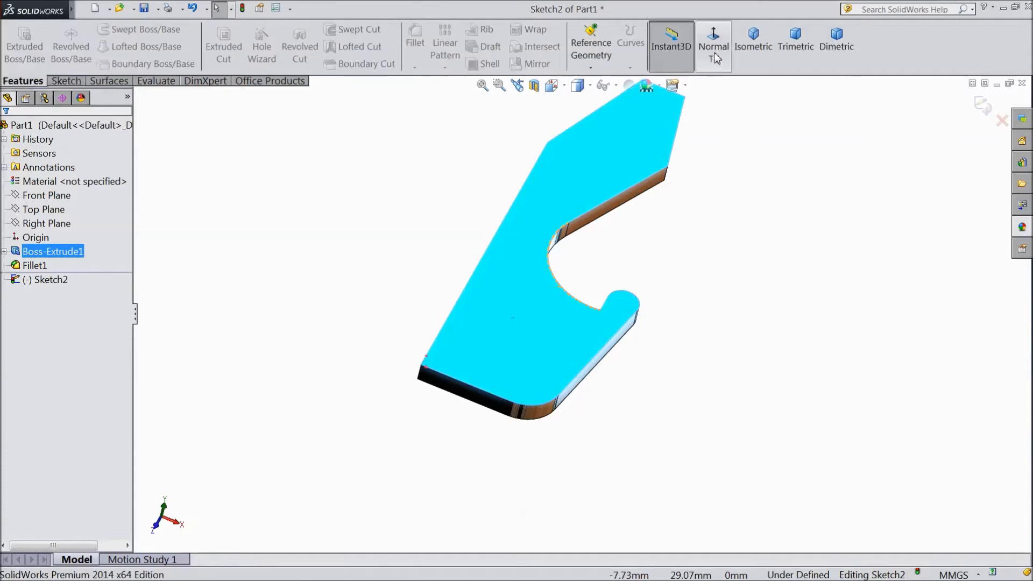
left_click(713, 46)
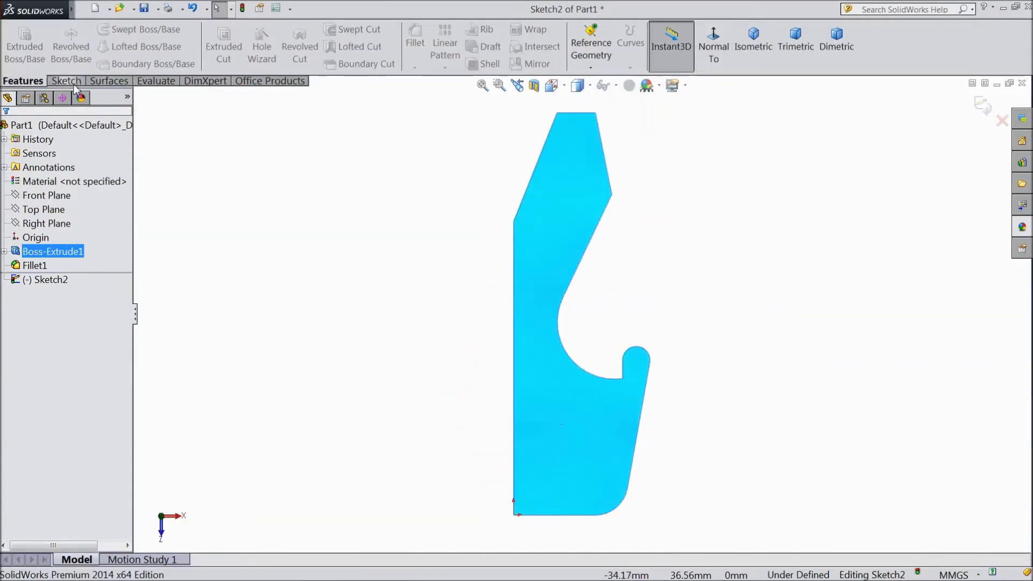
left_click(64, 80)
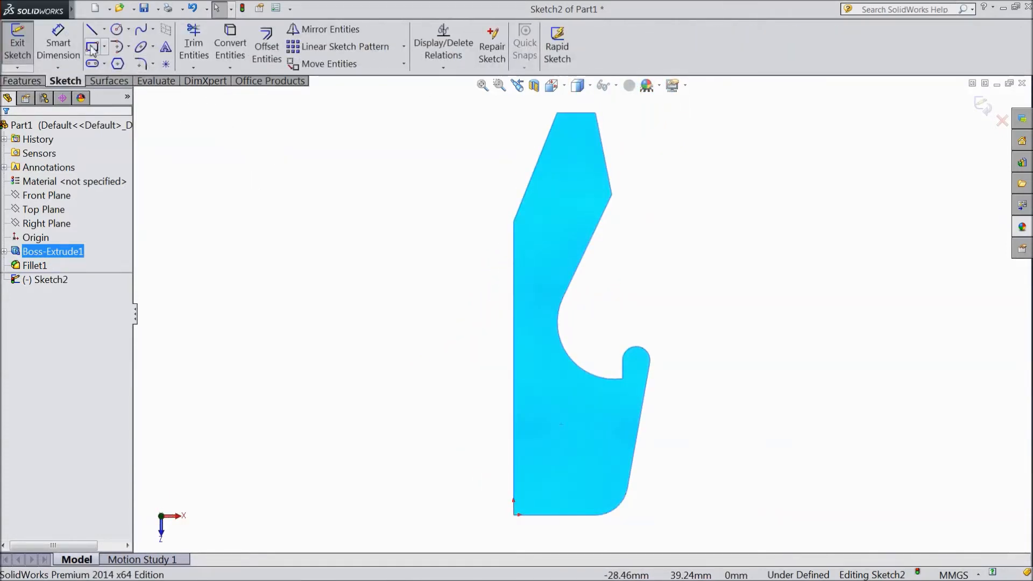
left_click(92, 46)
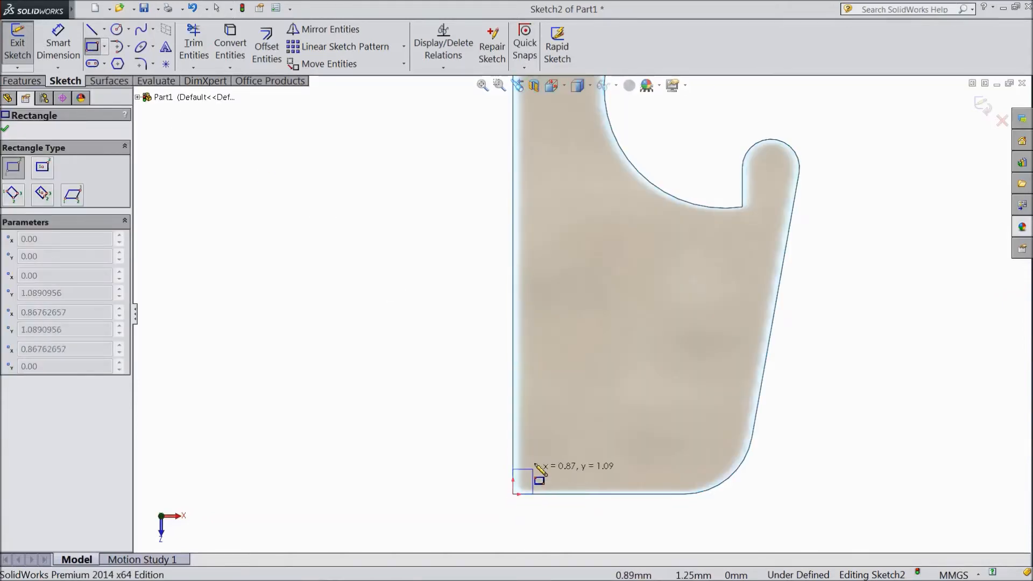
left_click_drag(524, 480, 610, 294)
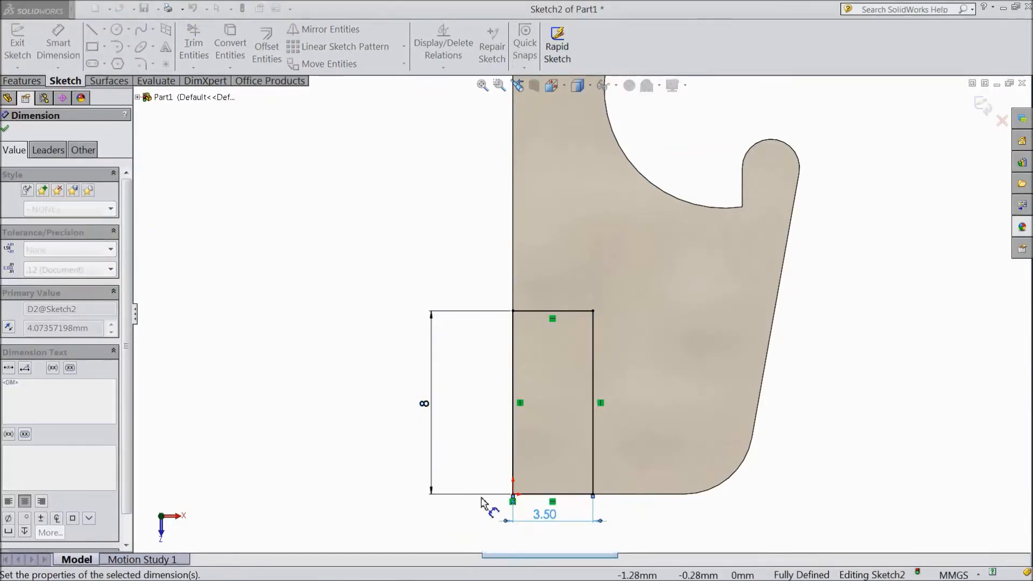
left_click(117, 29)
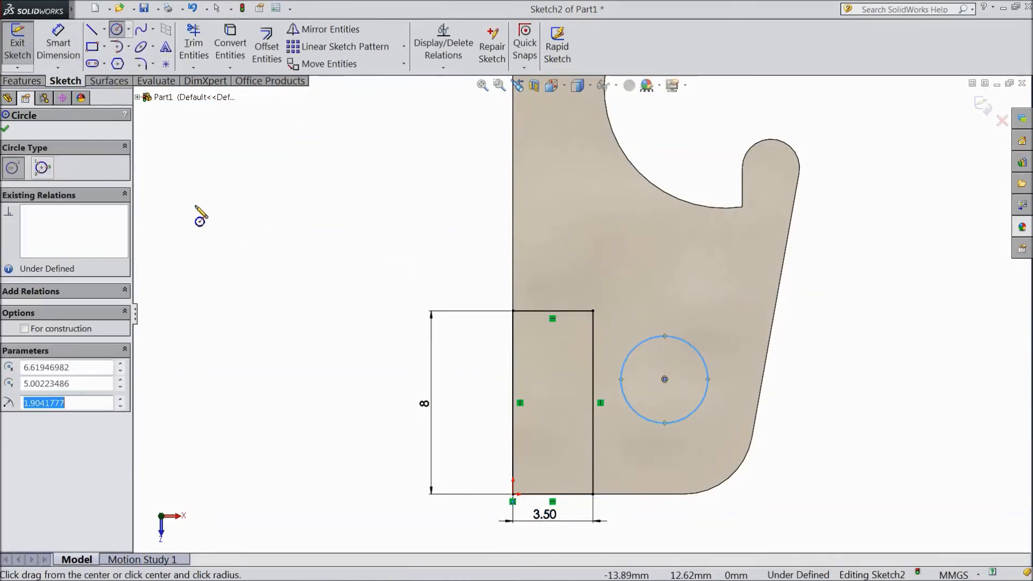
Place the Ø2 hole circle 4 above the plate's bottom edge and dimension its horizontal position
key("Escape")
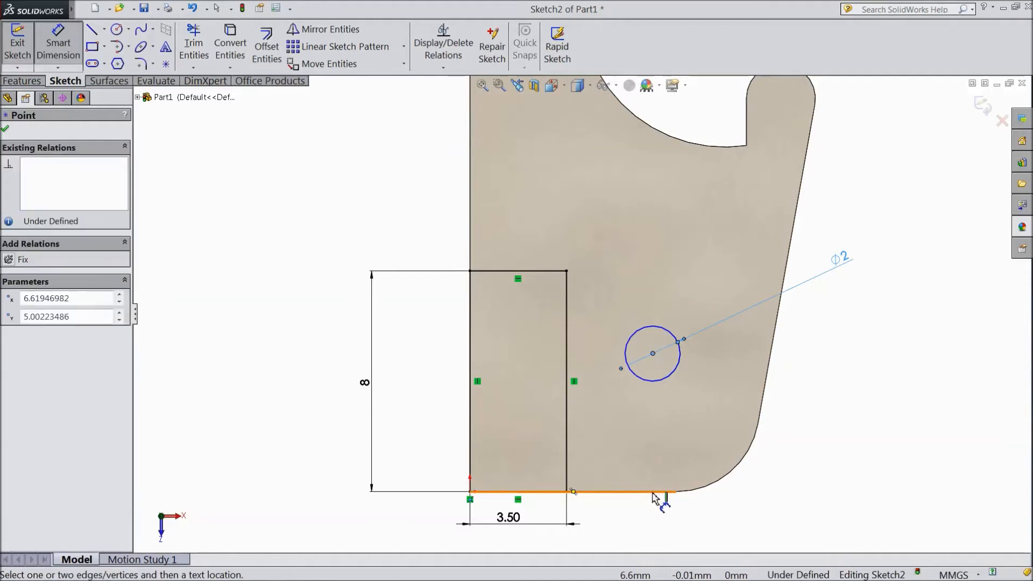
left_click(662, 497)
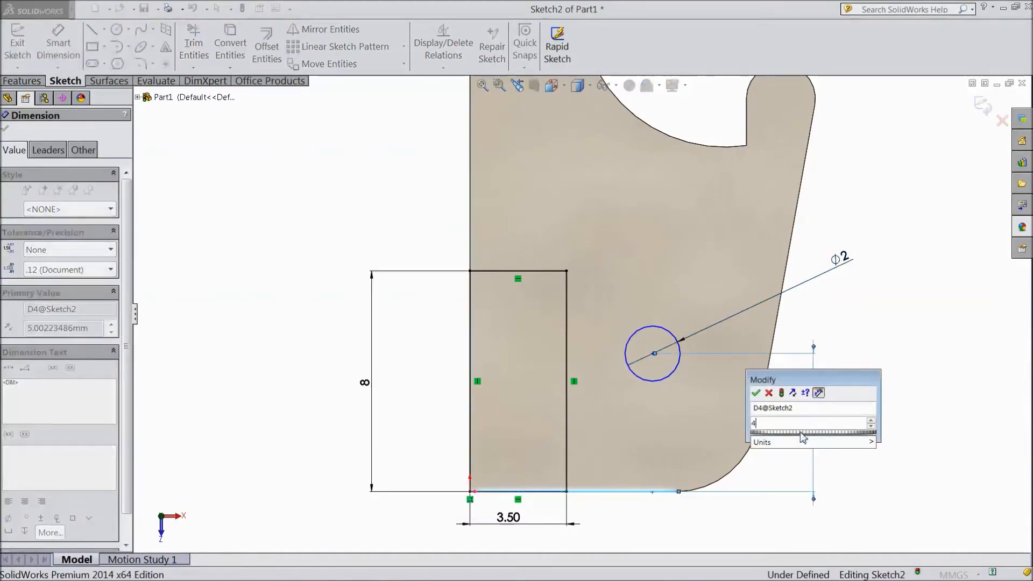
left_click(756, 392)
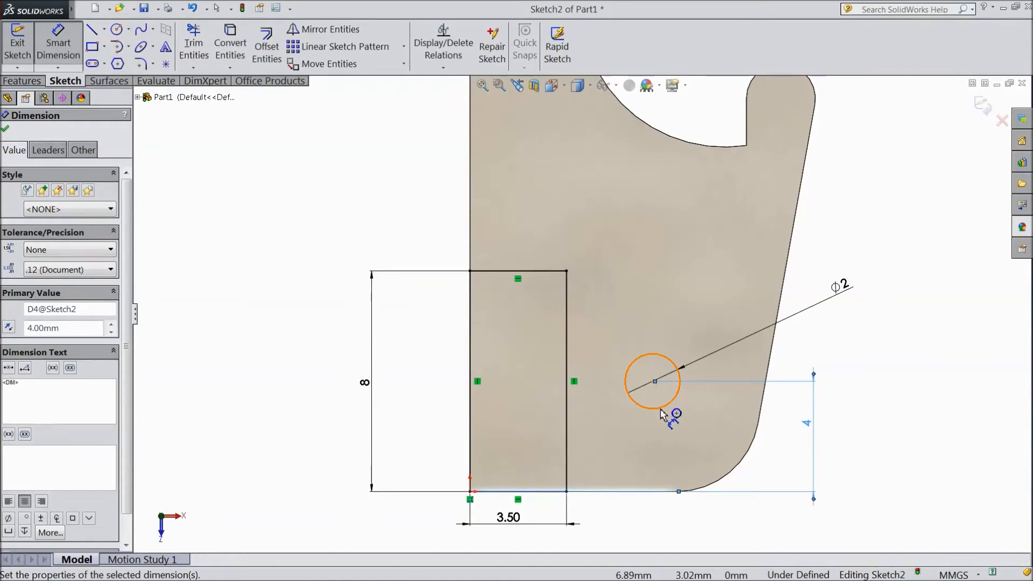
left_click(652, 381)
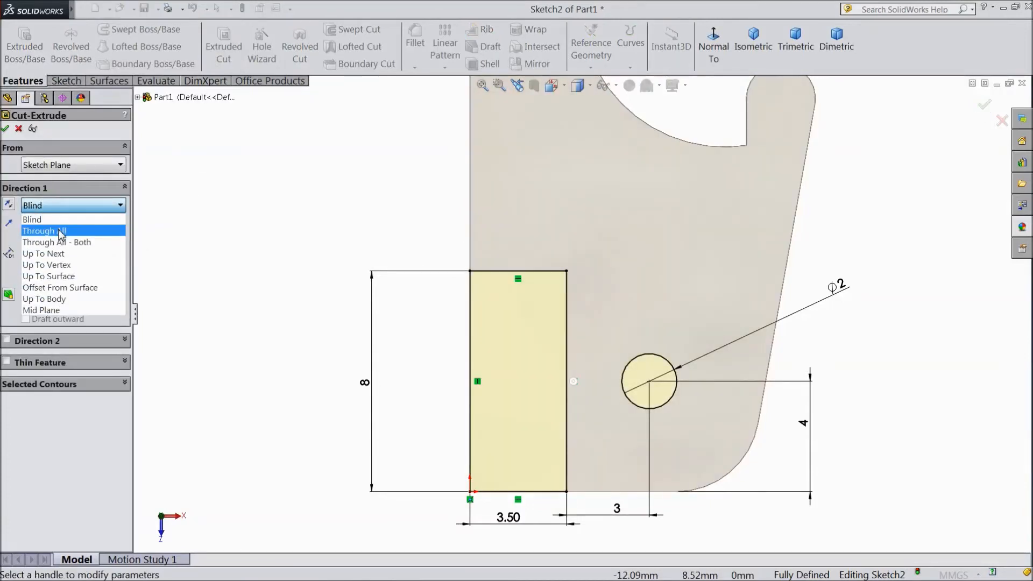
Cut the rectangle and circle Through All to form the notch and round hole
left_click(43, 231)
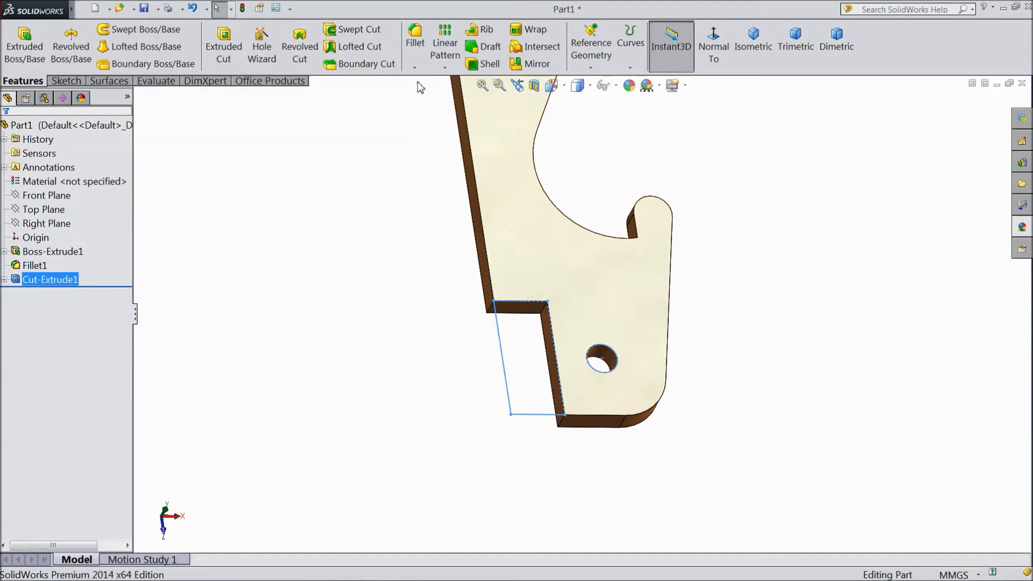
Fillet the plate's vertical corner edges, including the notch corner, at 0.5 mm radius
left_click(414, 33)
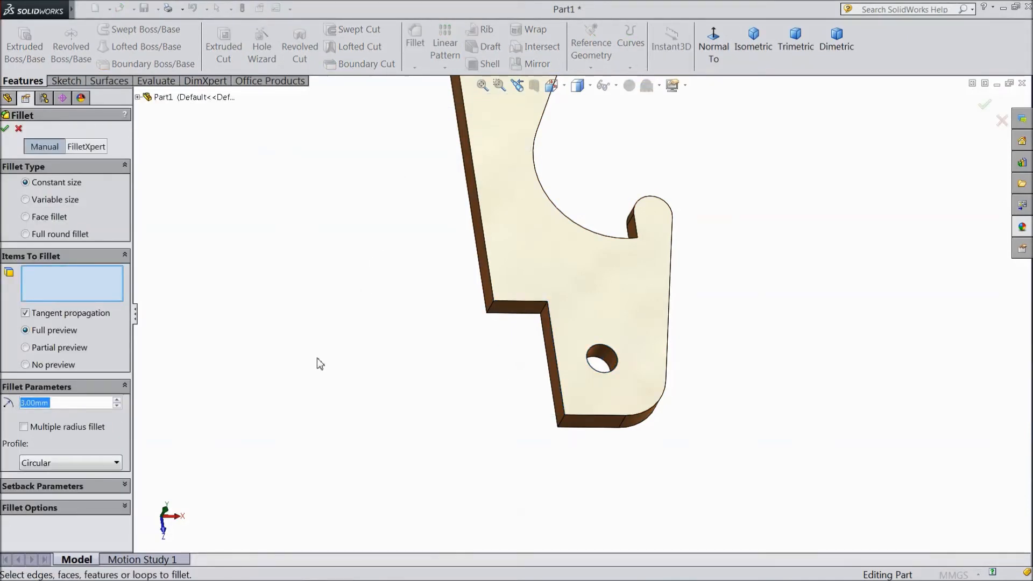
type("0.")
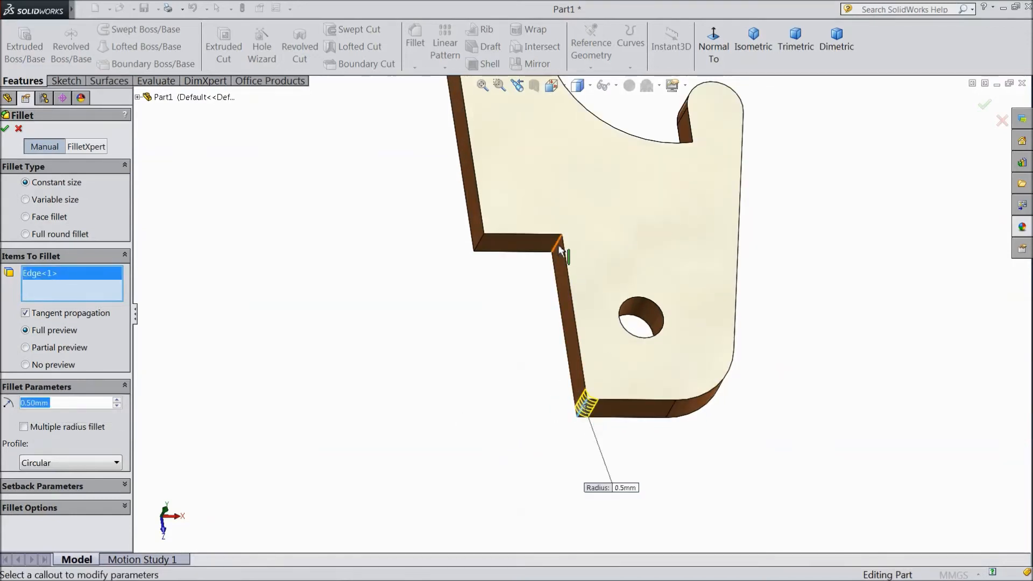
left_click(484, 253)
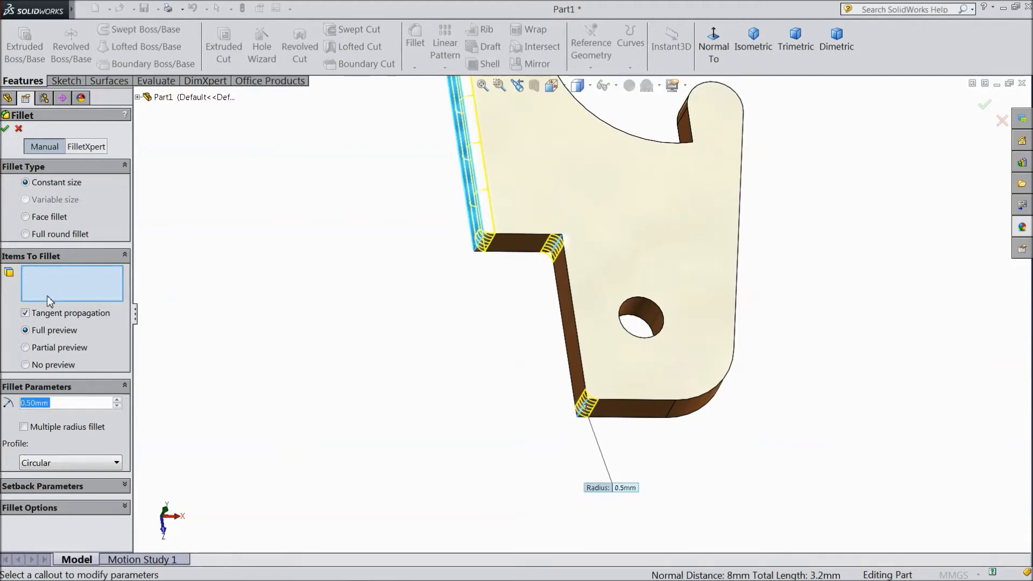
right_click(62, 299)
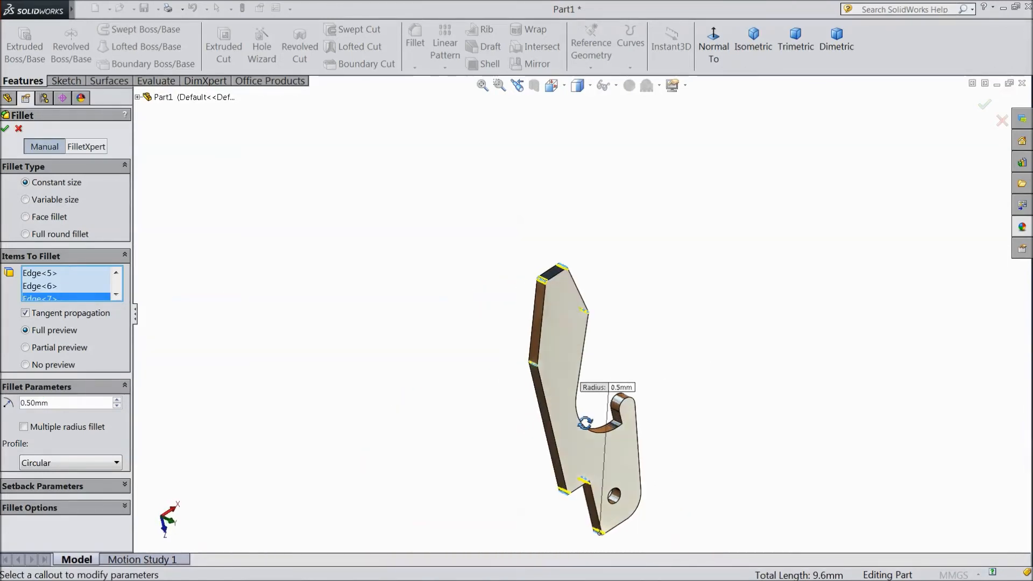
scroll("up", 3)
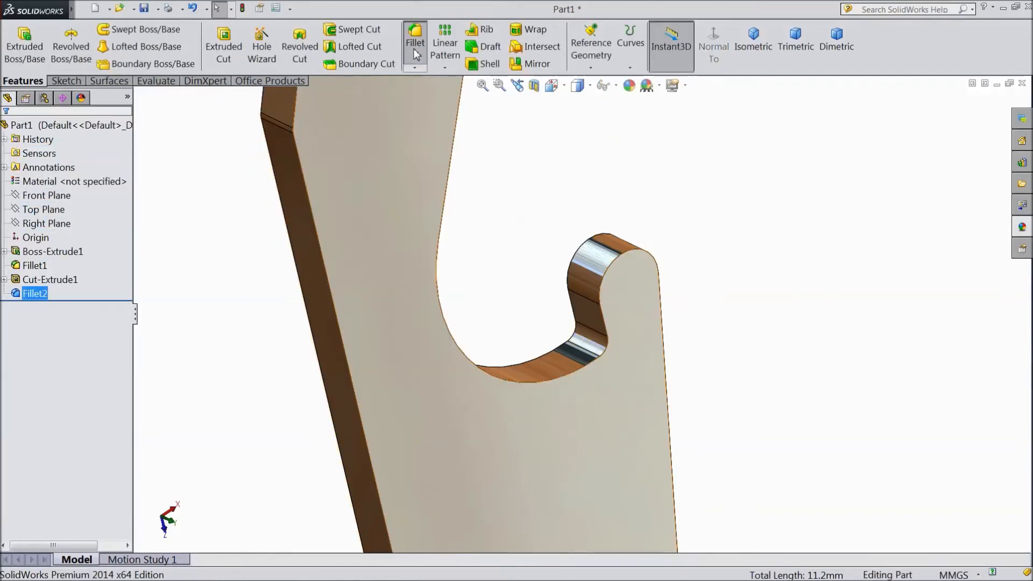
left_click(414, 33)
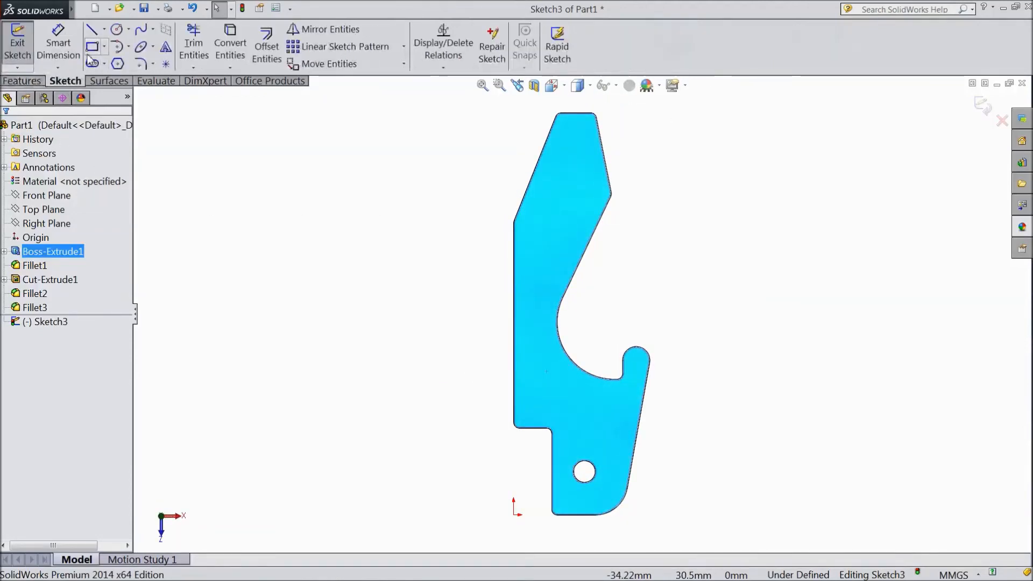
Draw a vertical line along the plate's left edge, then begin a 3 Point Arc across it
left_click(92, 29)
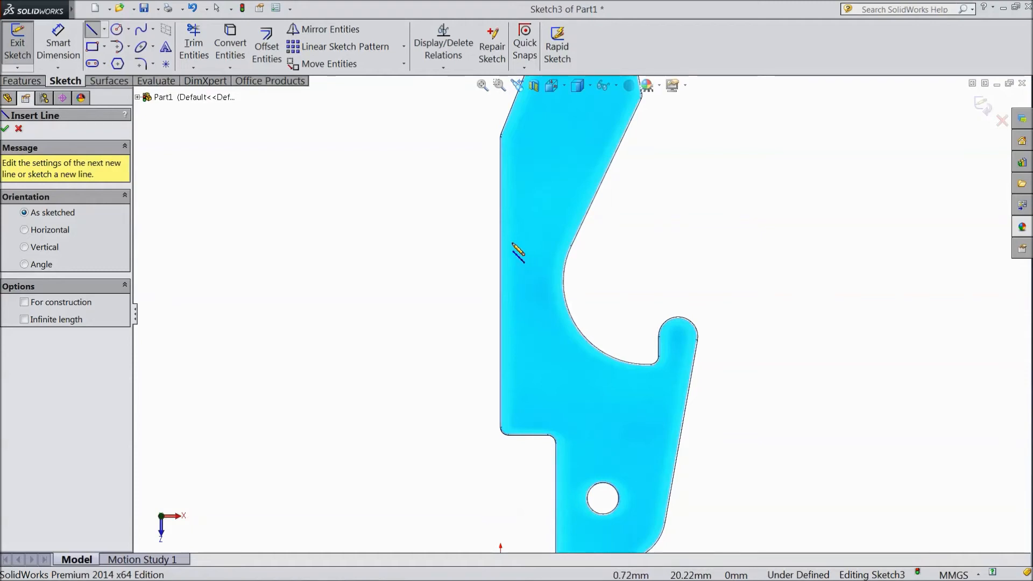
left_click_drag(514, 241, 513, 347)
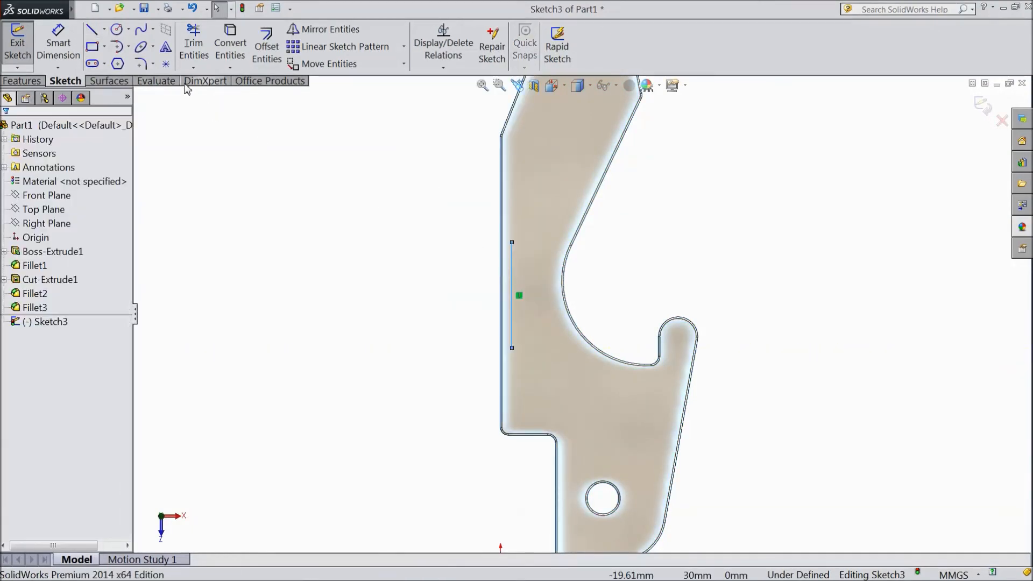
left_click(126, 46)
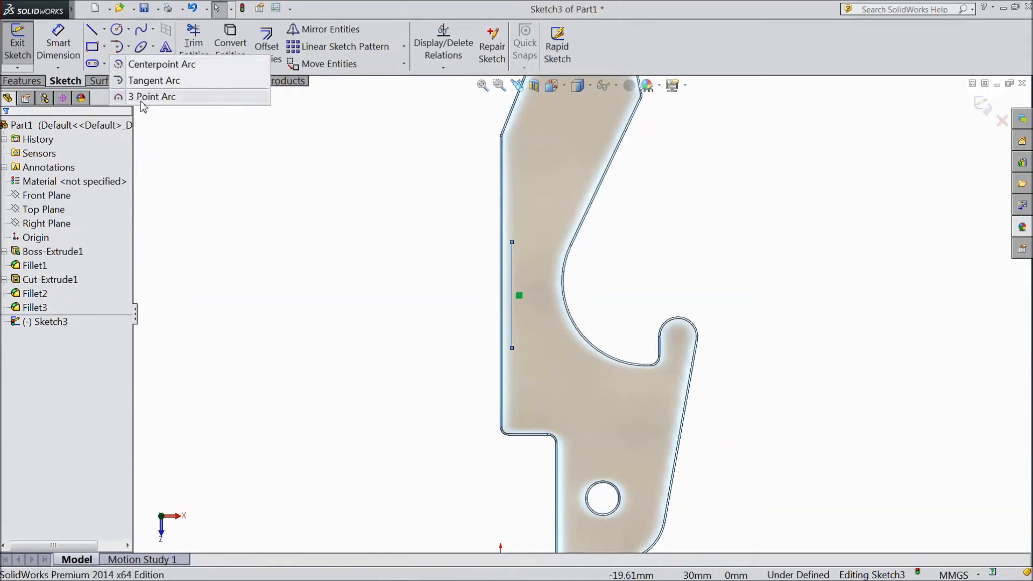
left_click(152, 97)
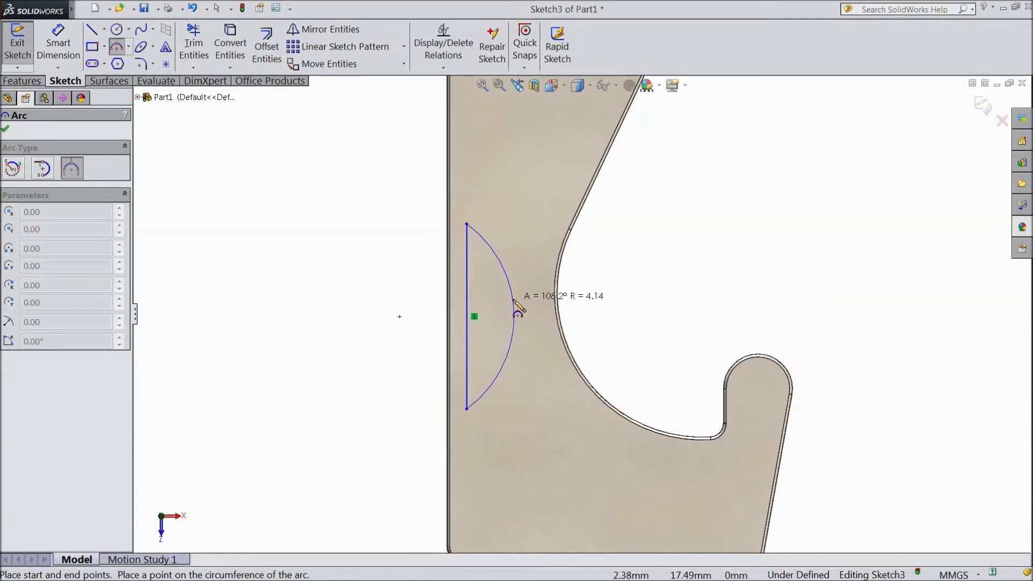
Dimension the lens: 10 mm length, 0.25 mm arc depth, 5 mm offset from the step
right_click(515, 315)
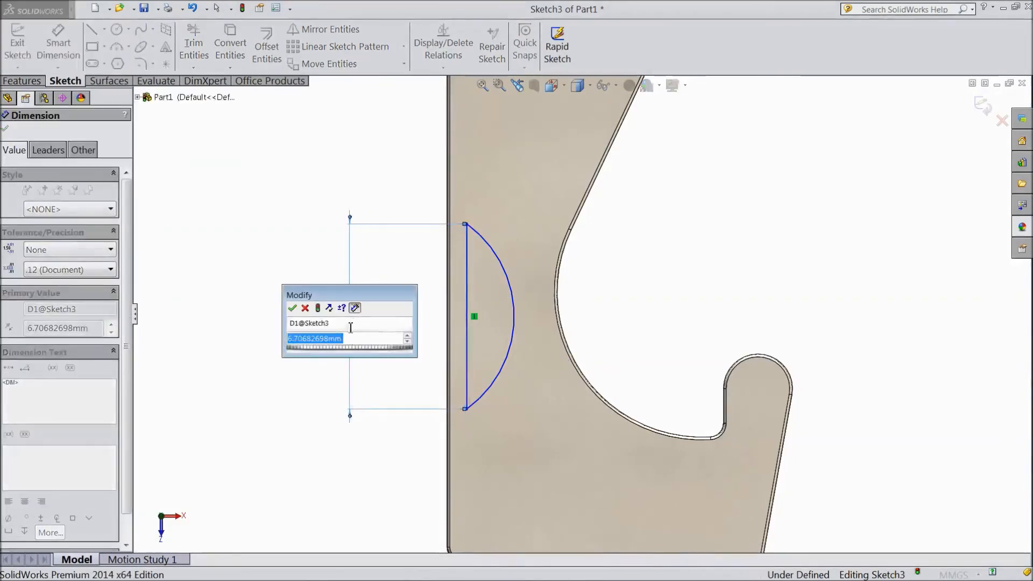
type("10")
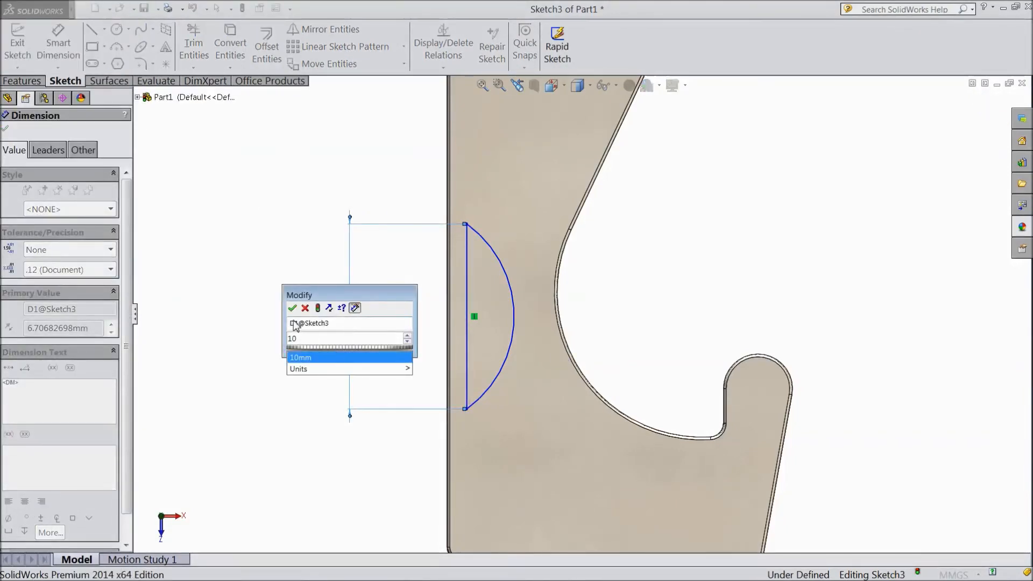
left_click(292, 309)
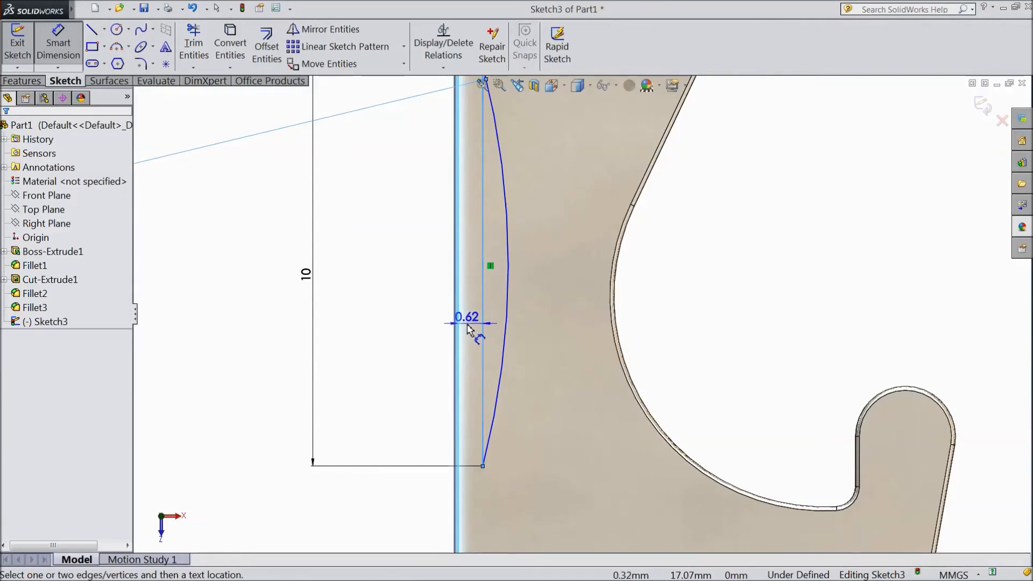
double_click(467, 317)
type("0.25")
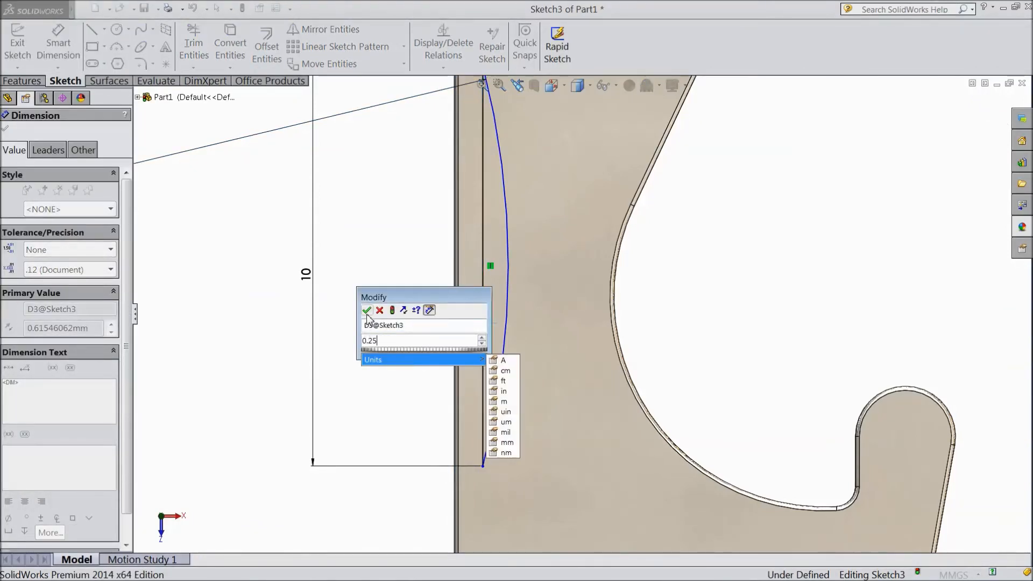
left_click(367, 311)
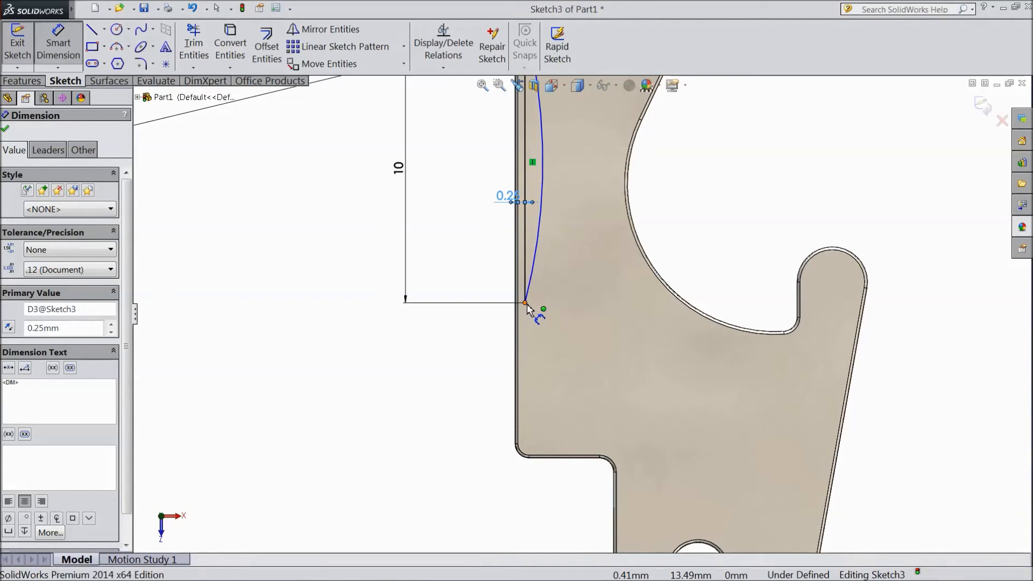
left_click(526, 304)
type("5")
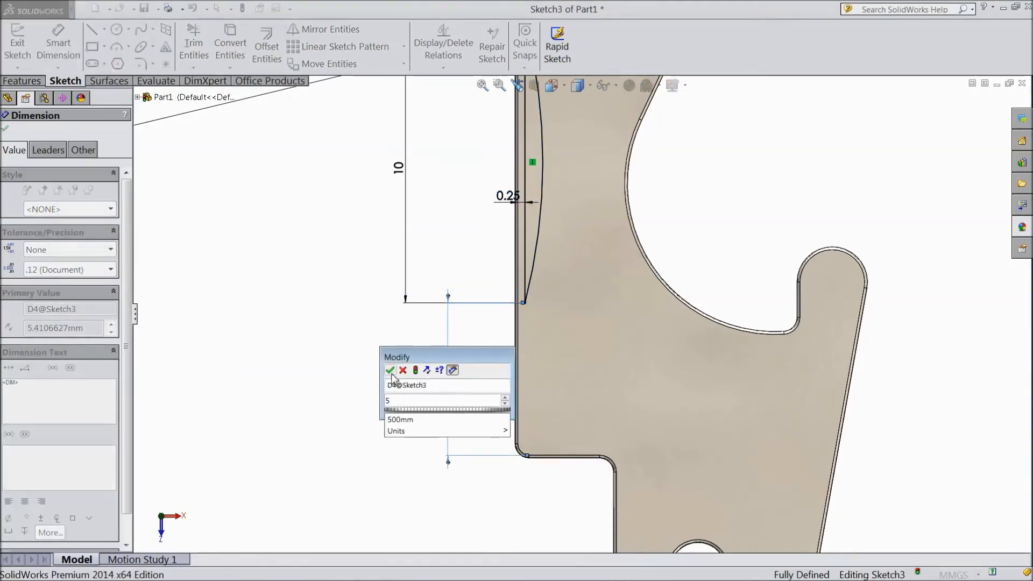
left_click(390, 369)
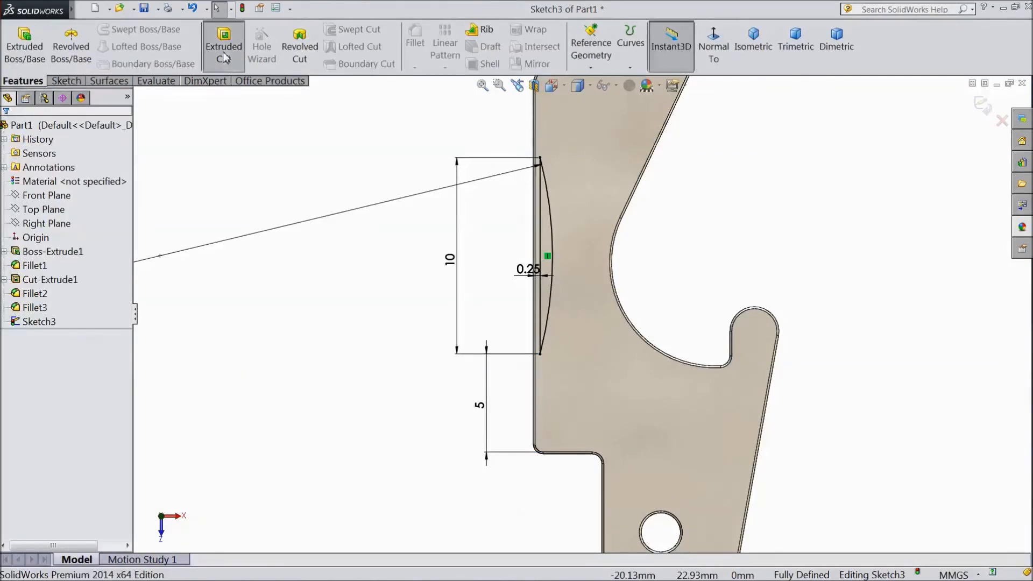
Cut the lens sketch 0.5 mm deep into the plate's left edge
left_click(224, 51)
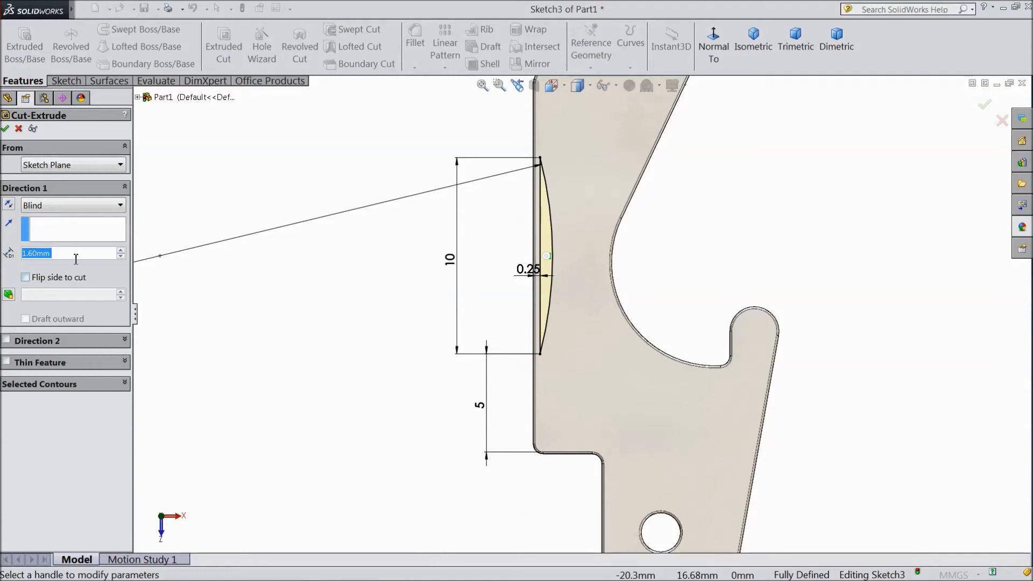
type("0.5")
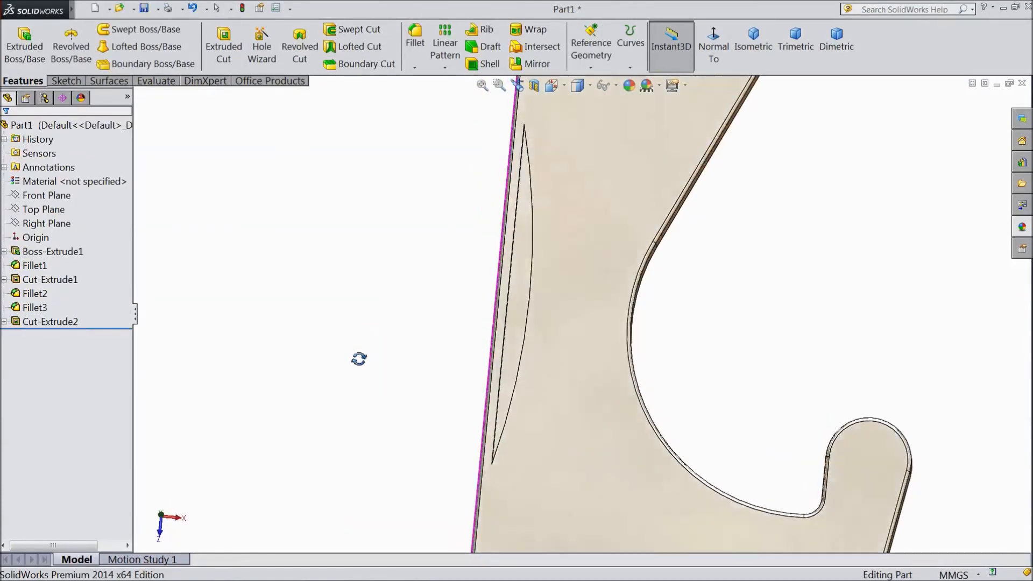
Round the recess's sharp tip edges with 0.1 mm fillets
left_click(414, 30)
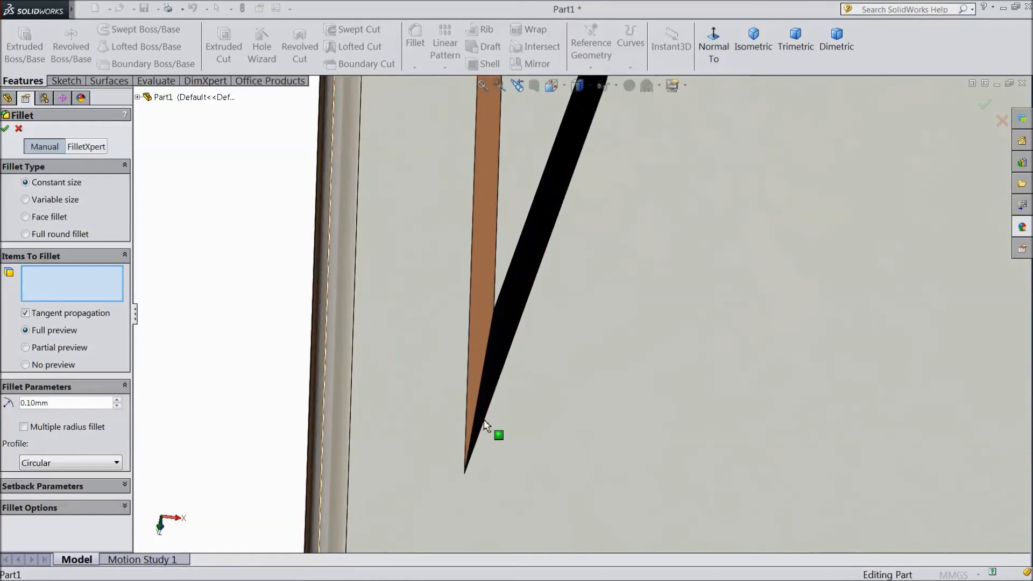
left_click(482, 380)
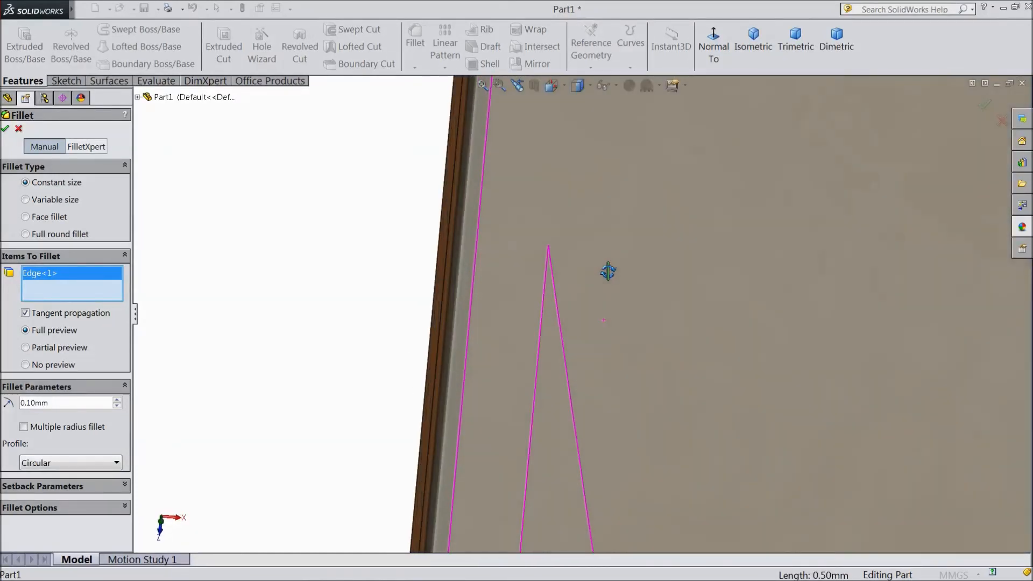
right_click(607, 272)
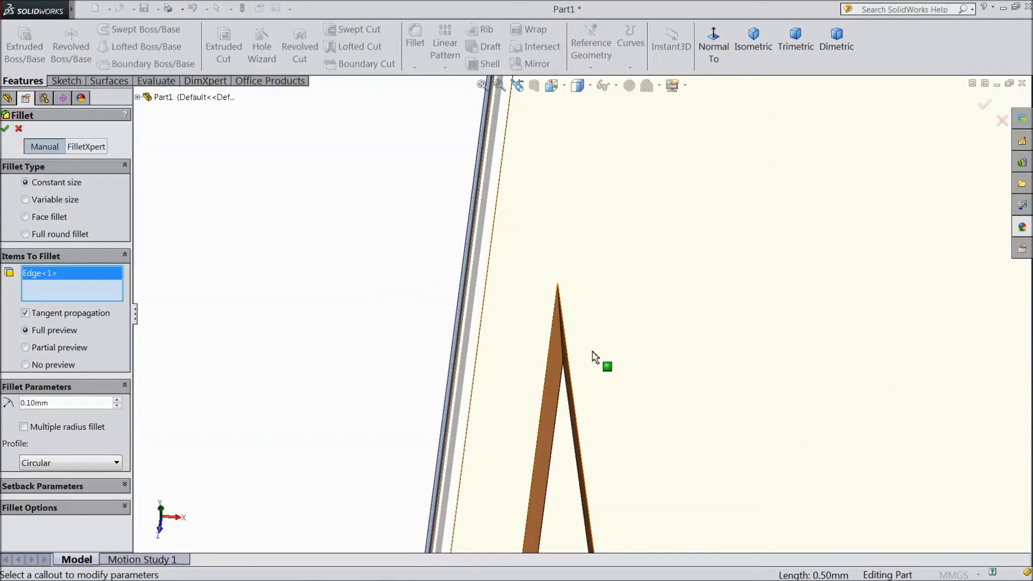
left_click(606, 366)
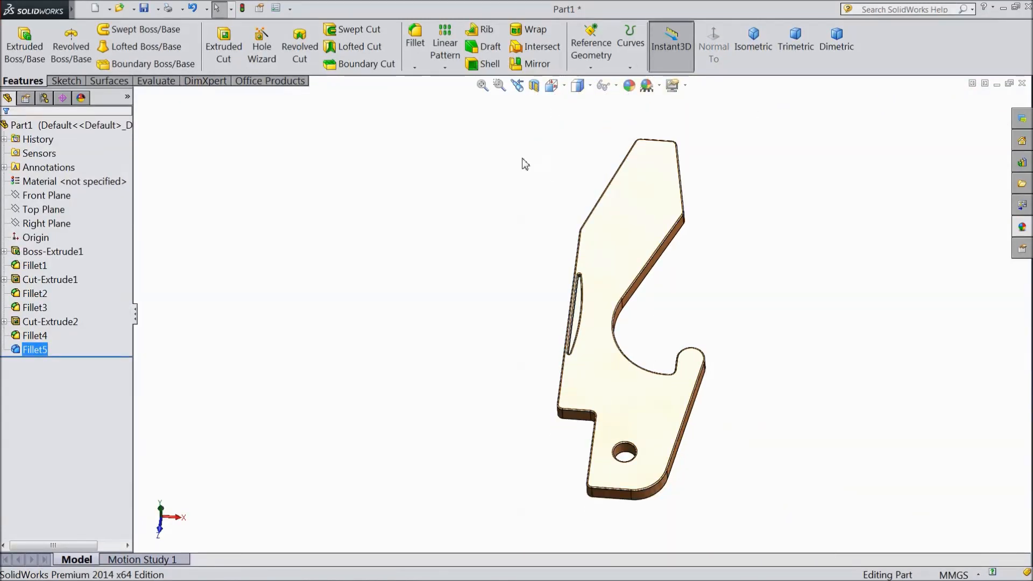
left_click(752, 39)
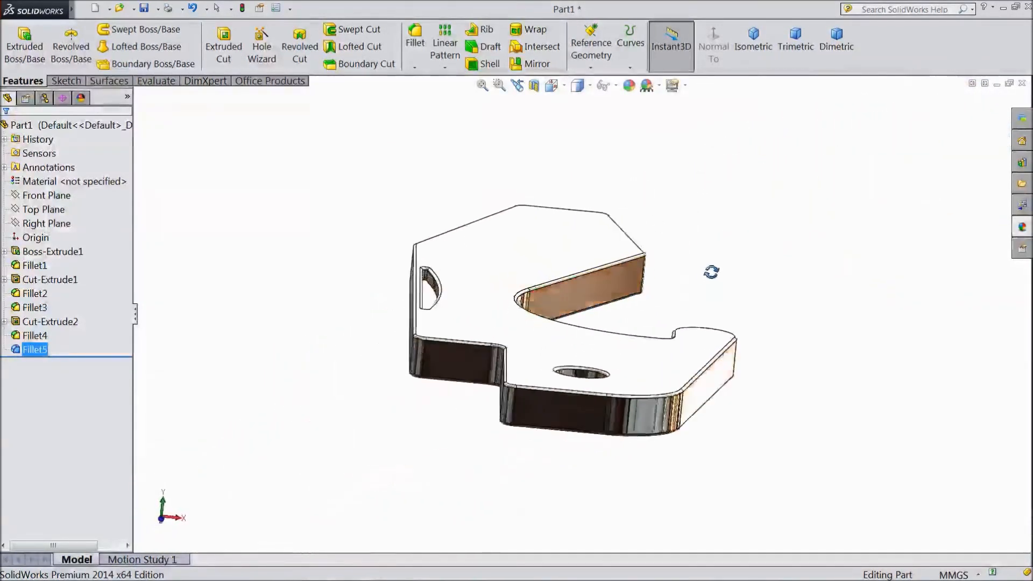
left_click_drag(711, 272, 685, 313)
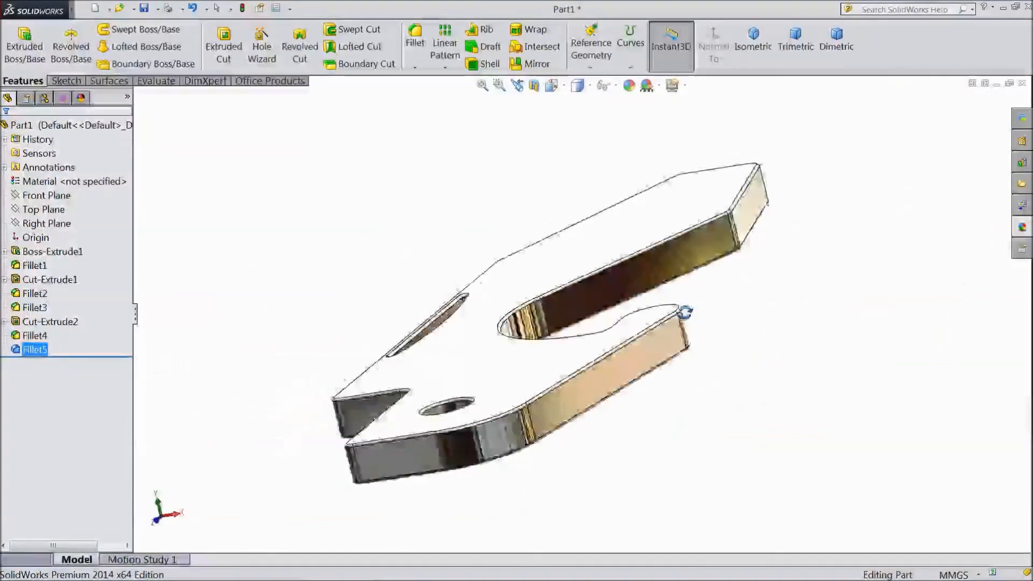